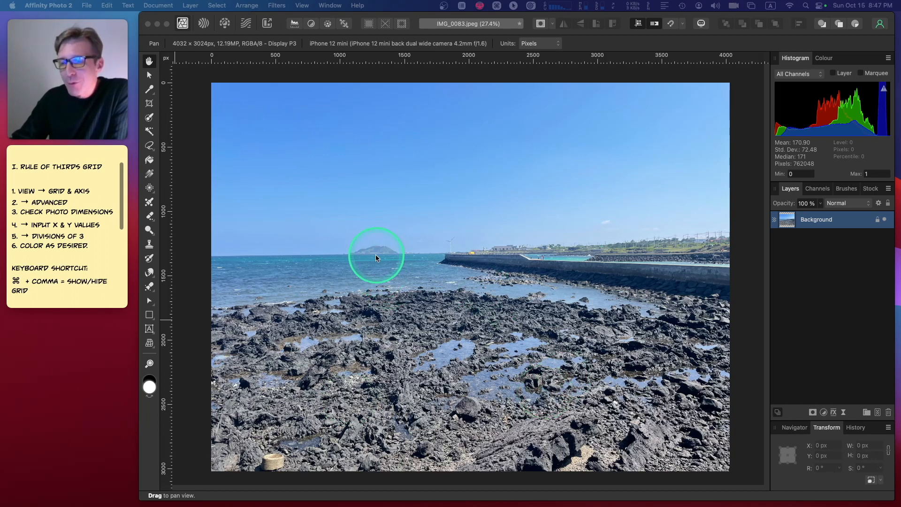
{"action": "mouse_move", "coordinate": [373, 178]}
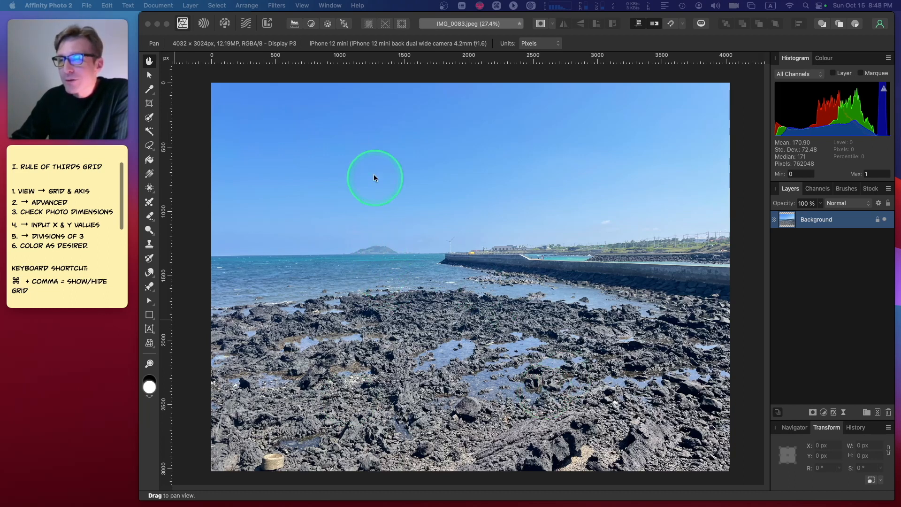
{"action": "mouse_move", "coordinate": [375, 96]}
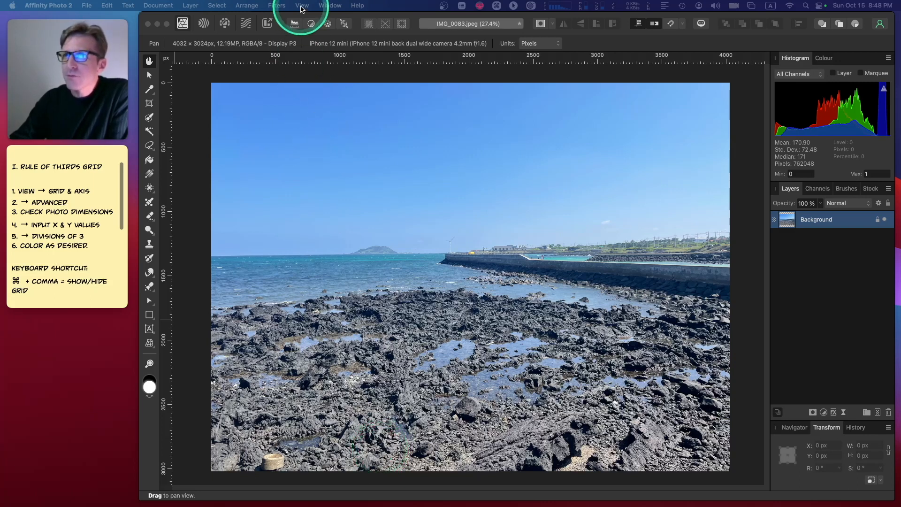
- Show the grid from View > Grid and Axis and choose Basic mode (64 px grid)
{"action": "left_click", "coordinate": [302, 6]}
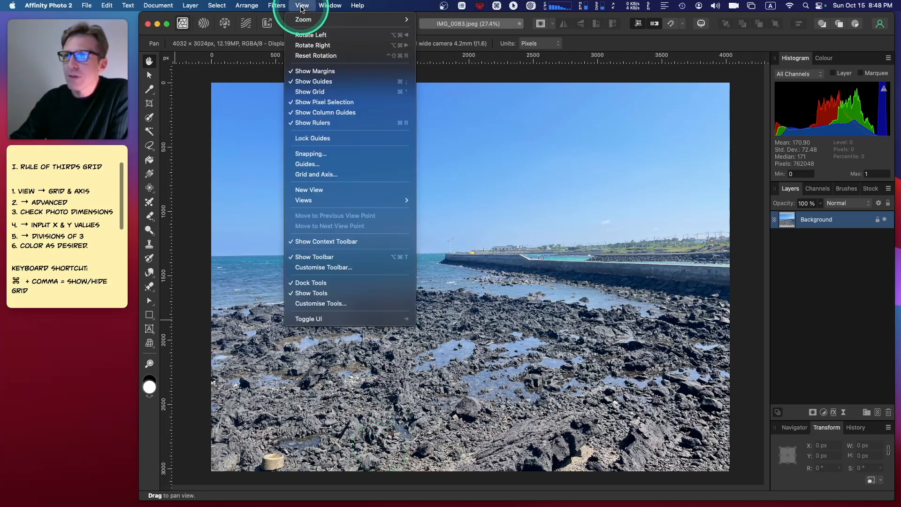
{"action": "left_click", "coordinate": [316, 174]}
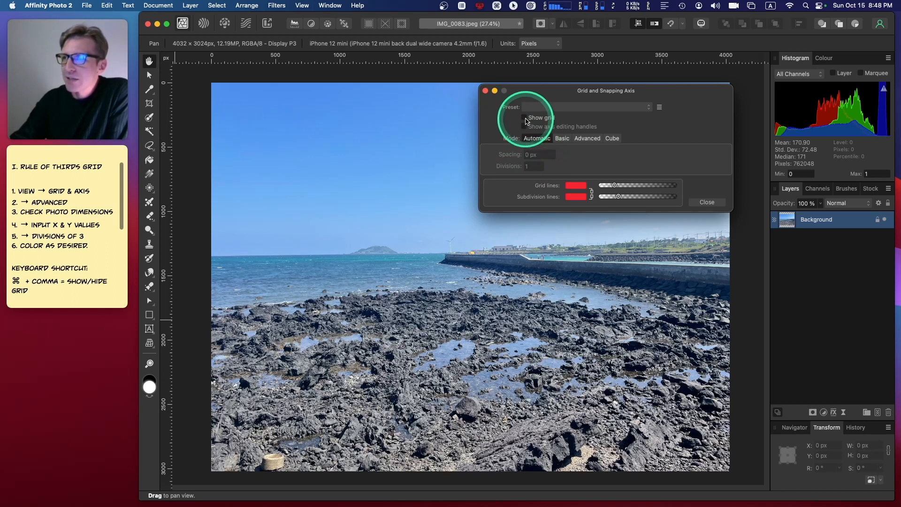
{"action": "left_click", "coordinate": [524, 117]}
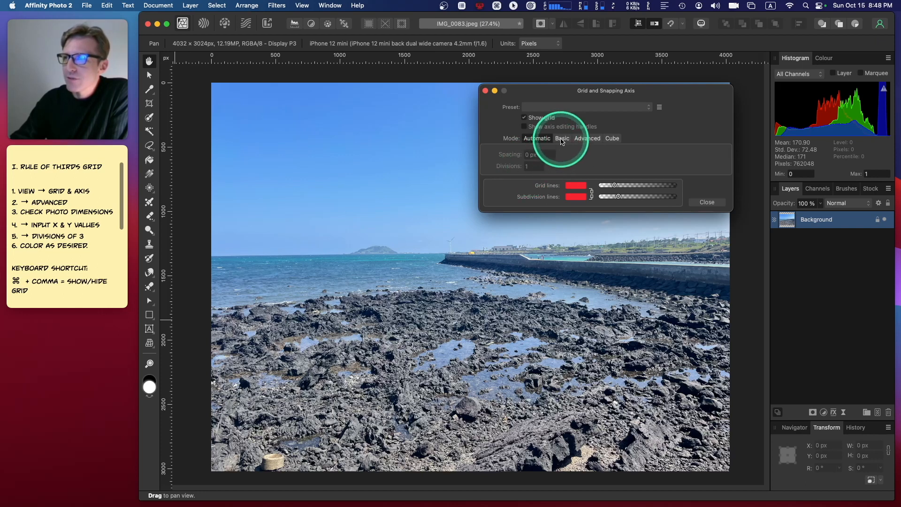
{"action": "left_click", "coordinate": [562, 138]}
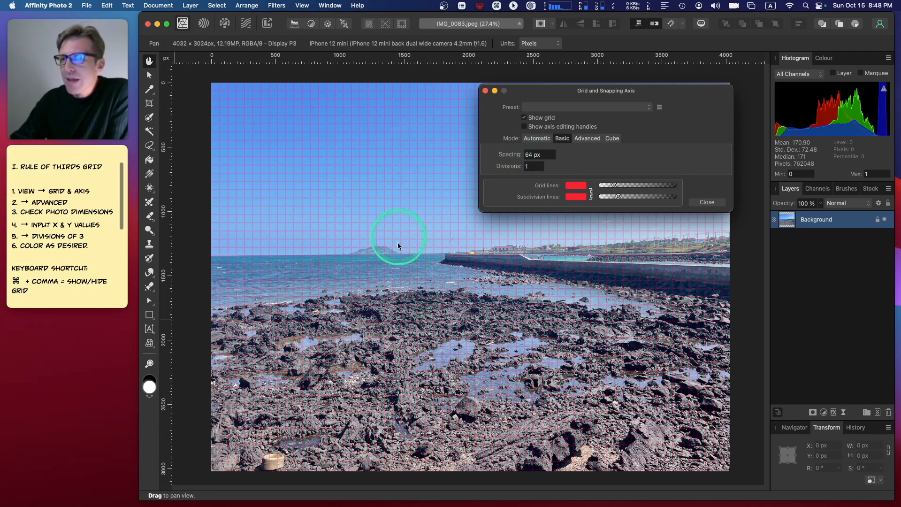
{"action": "mouse_move", "coordinate": [356, 344]}
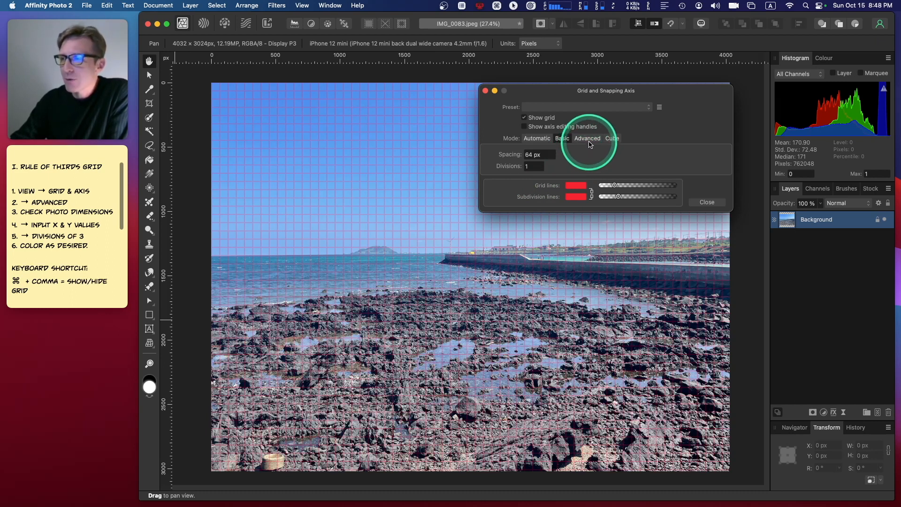
- Switch the Grid and Axis dialog to Advanced mode for per-axis settings
{"action": "left_click", "coordinate": [586, 138]}
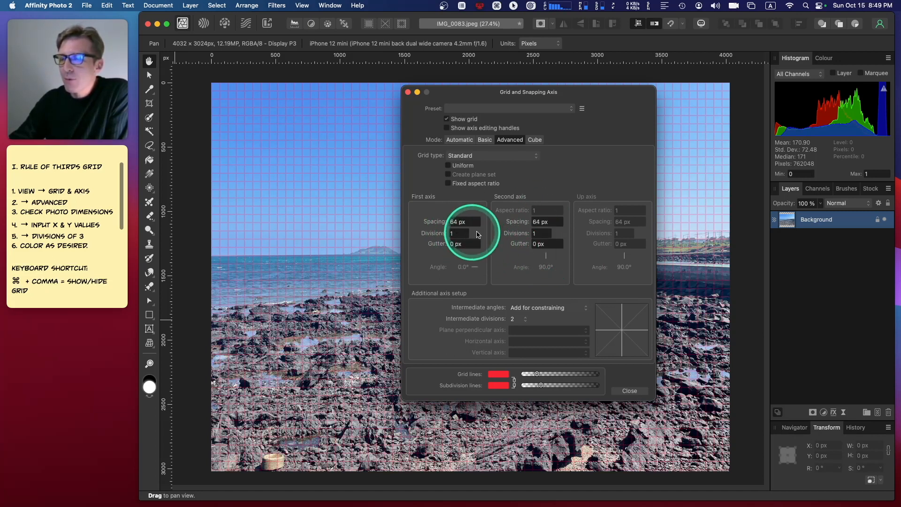
{"action": "mouse_move", "coordinate": [563, 231]}
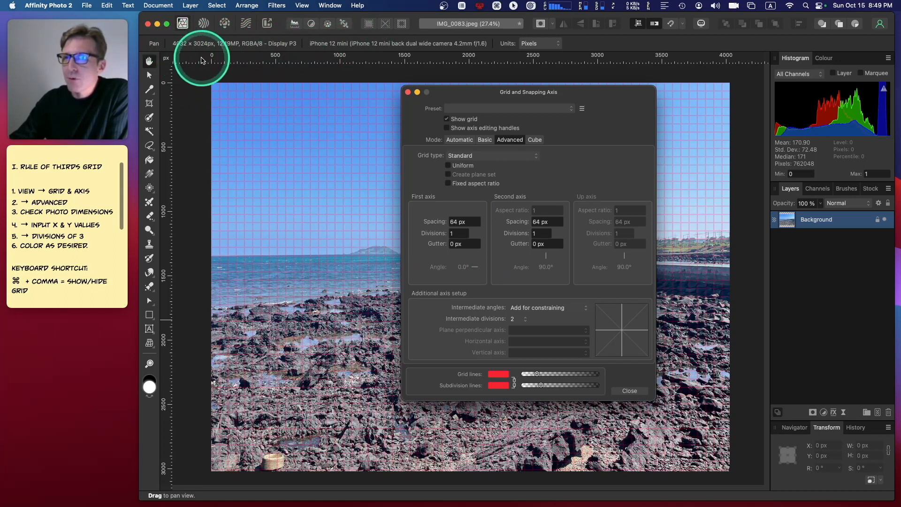
{"action": "mouse_move", "coordinate": [232, 48]}
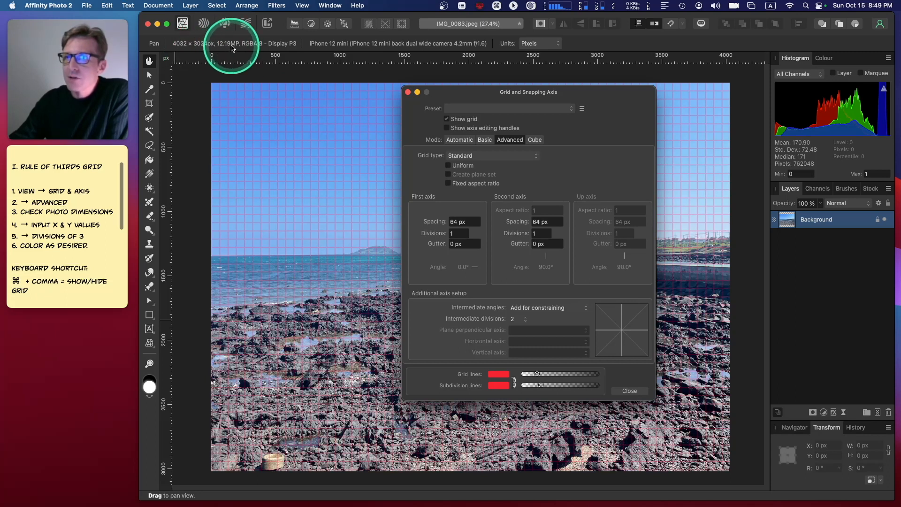
{"action": "mouse_move", "coordinate": [308, 68]}
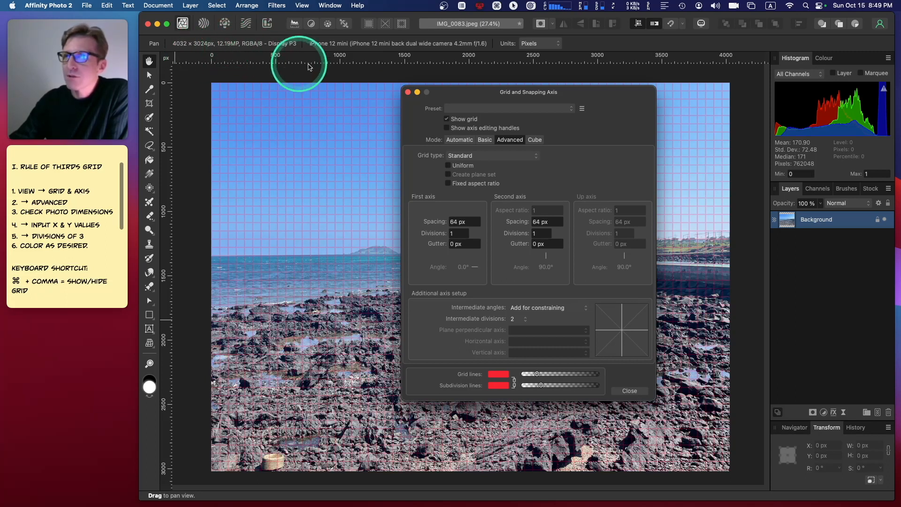
{"action": "mouse_move", "coordinate": [329, 47]}
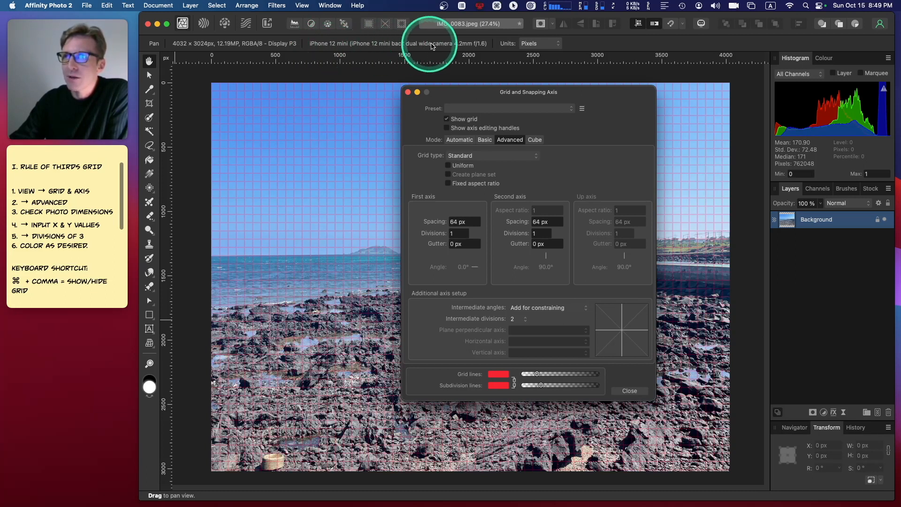
{"action": "mouse_move", "coordinate": [484, 51]}
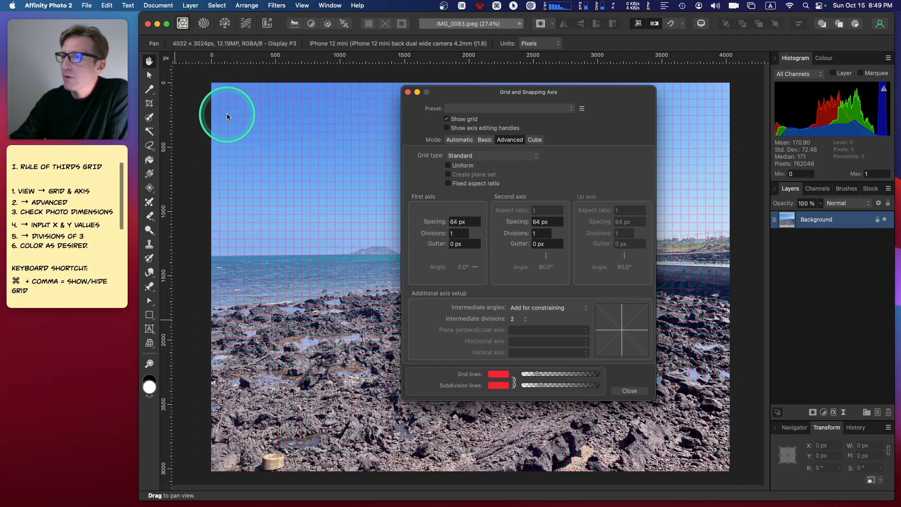
- Set first axis spacing 4032 px, second axis spacing 3024 px, and first axis divisions 3
{"action": "left_click", "coordinate": [462, 221]}
{"action": "type", "text": "4032"}
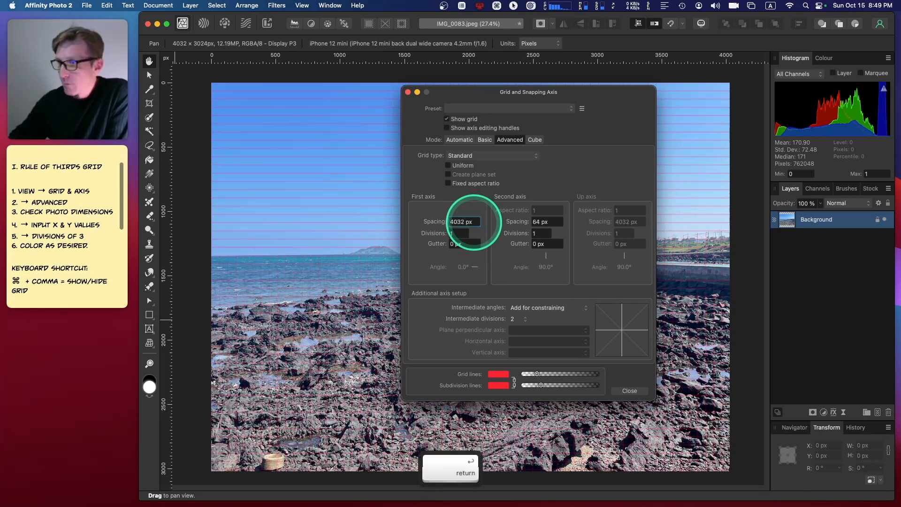
{"action": "left_click", "coordinate": [539, 222]}
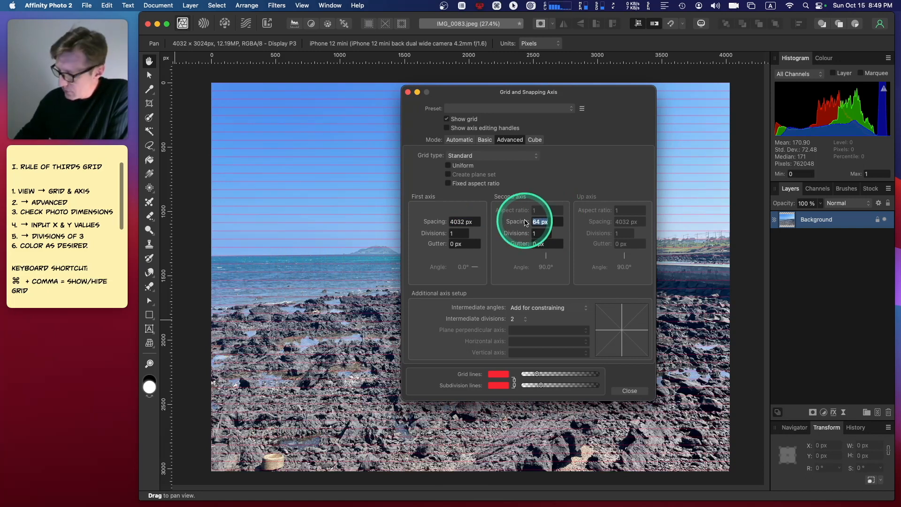
{"action": "type", "text": "3024"}
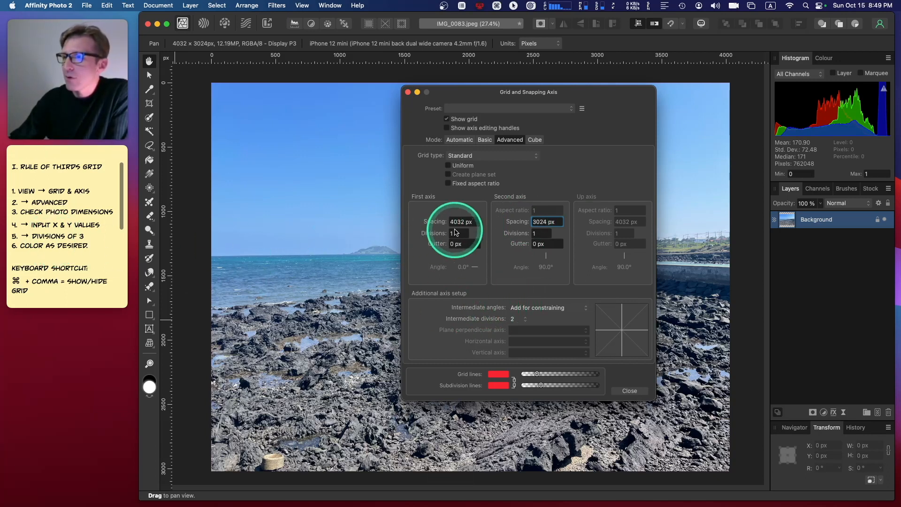
{"action": "type", "text": "3"}
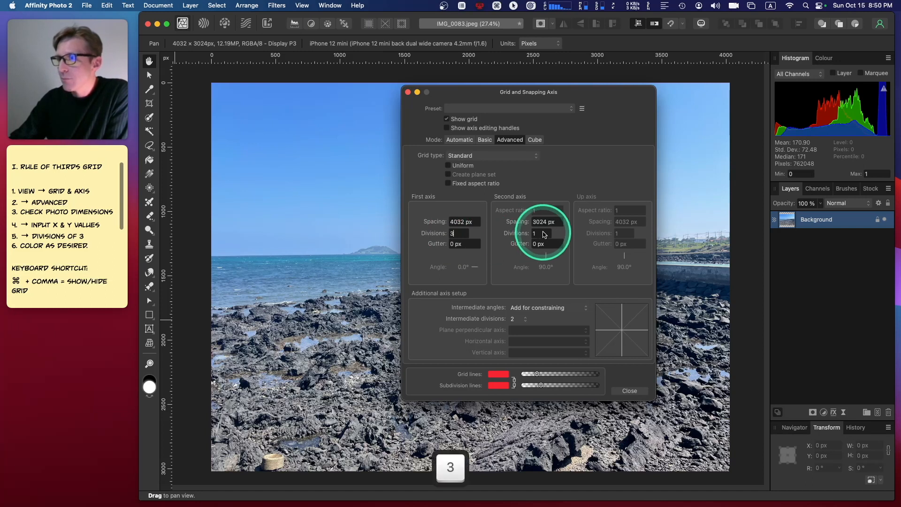
{"action": "key", "text": "return"}
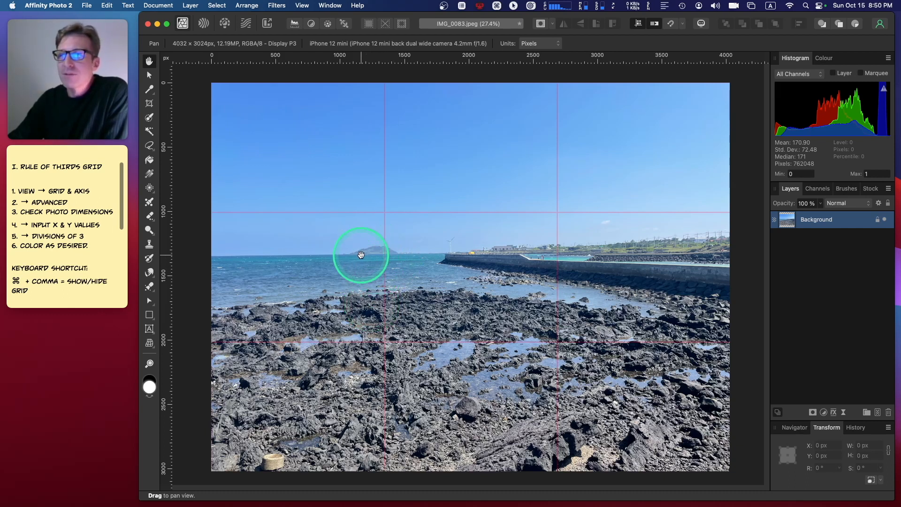
{"action": "mouse_move", "coordinate": [360, 254]}
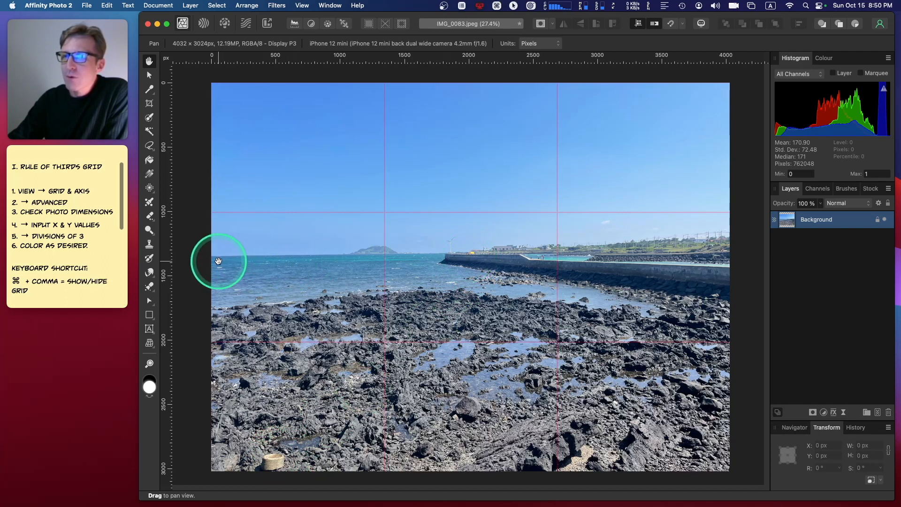
{"action": "mouse_move", "coordinate": [517, 250]}
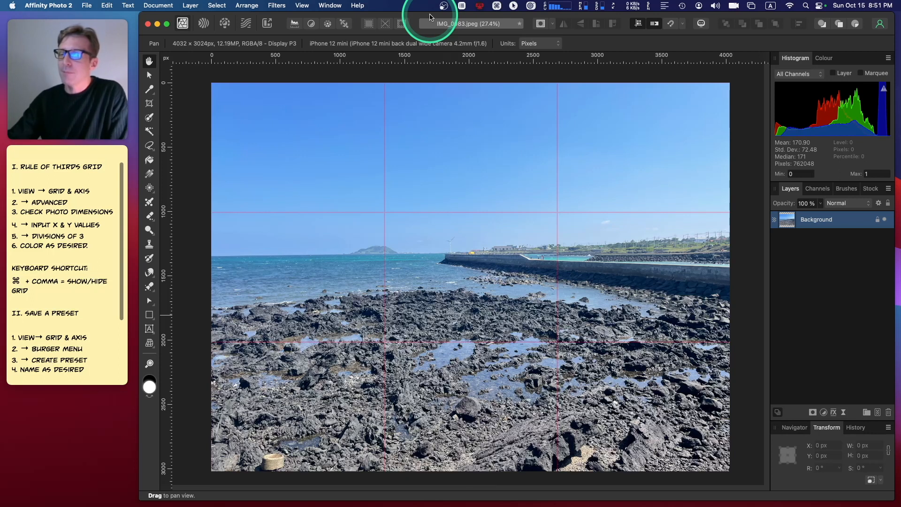
{"action": "mouse_move", "coordinate": [423, 62]}
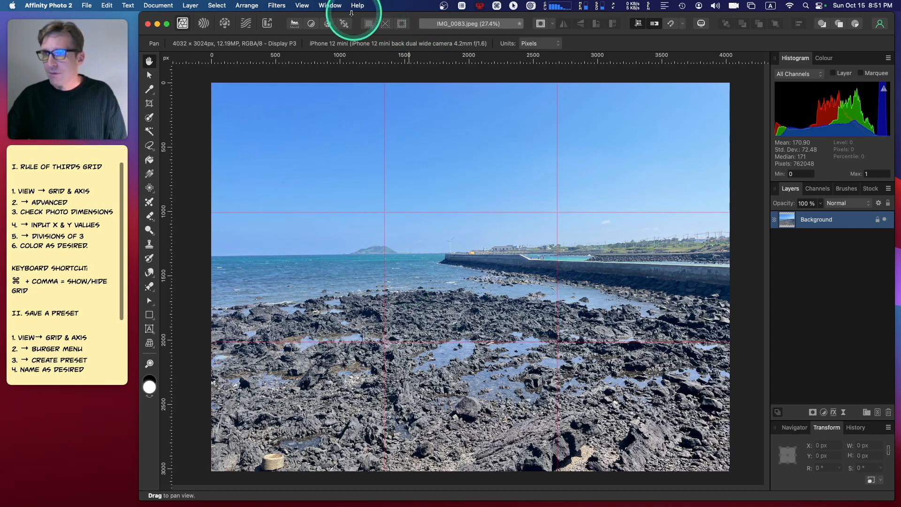
- Reopen Grid and Axis and start Create Preset from the burger menu
{"action": "left_click", "coordinate": [301, 6]}
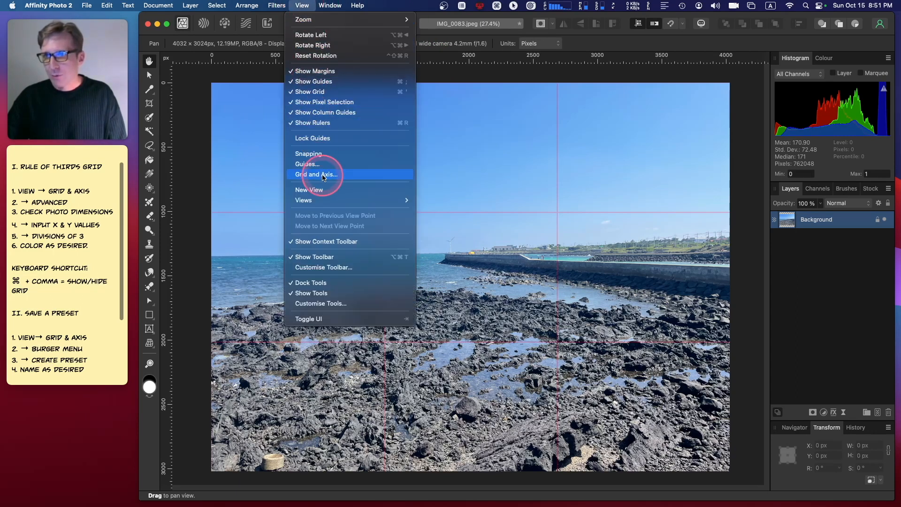
{"action": "left_click", "coordinate": [316, 174]}
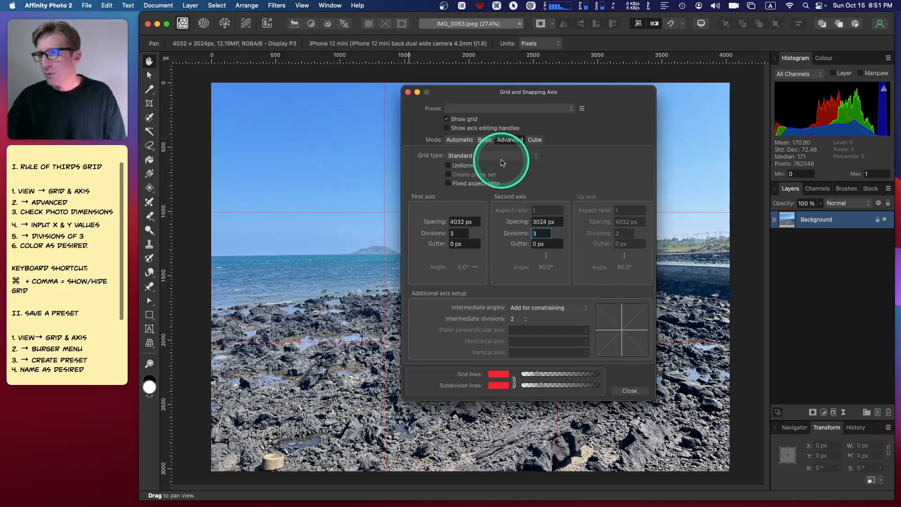
{"action": "left_click", "coordinate": [582, 108]}
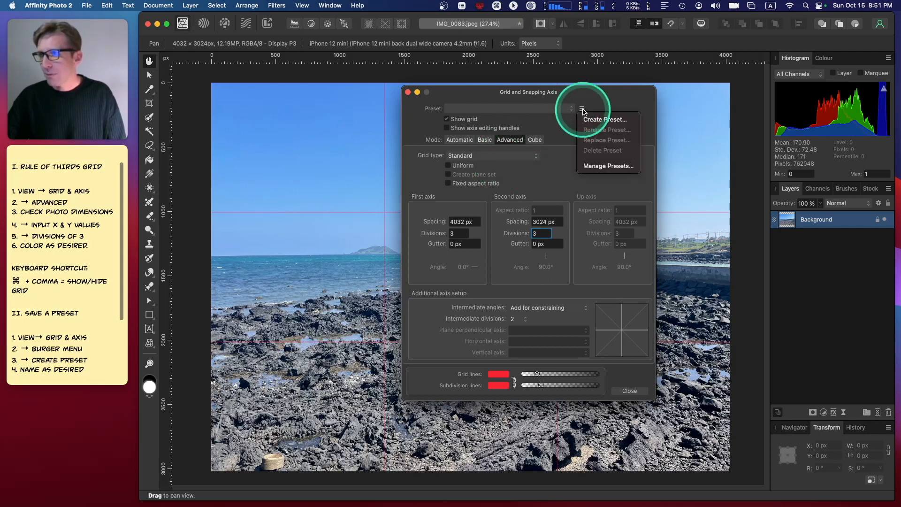
{"action": "mouse_move", "coordinate": [606, 119]}
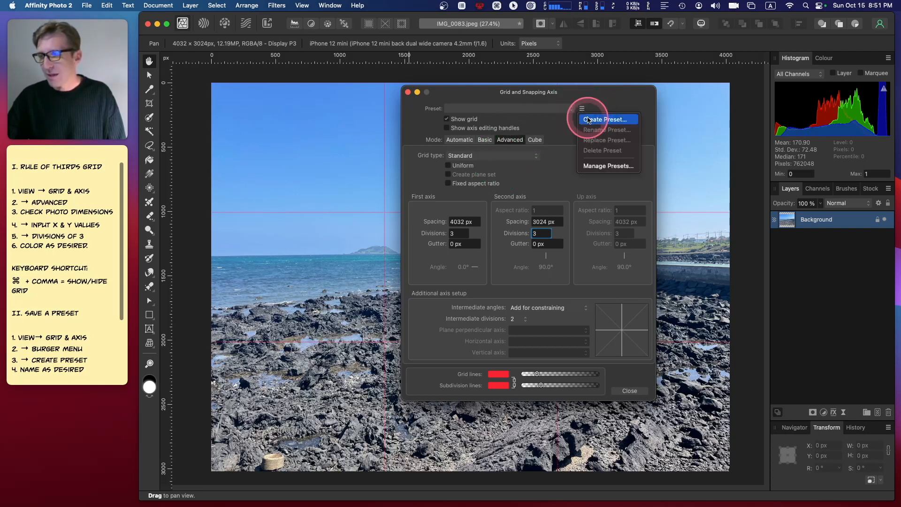
{"action": "left_click", "coordinate": [605, 119]}
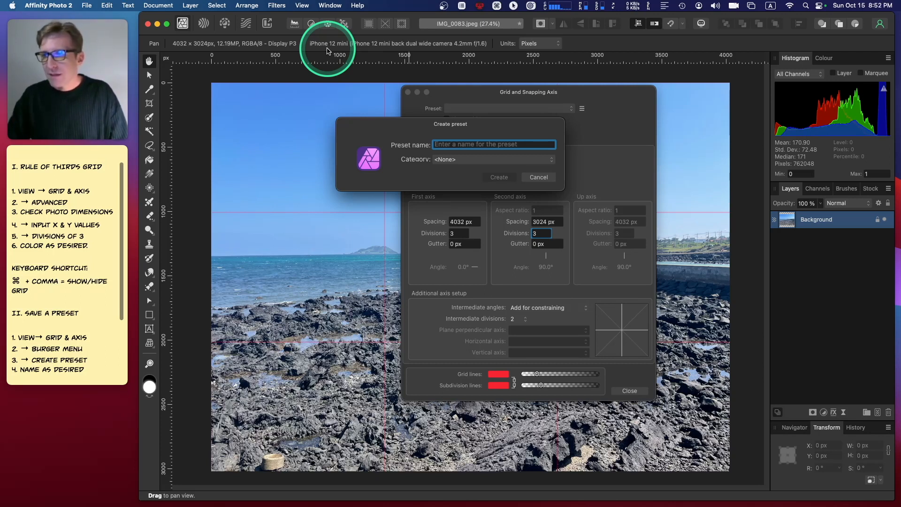
- Name the preset 'iPhone 12 - Landscape by 3rds', create it, and reopen the preset menu
{"action": "type", "text": "iPhone 12"}
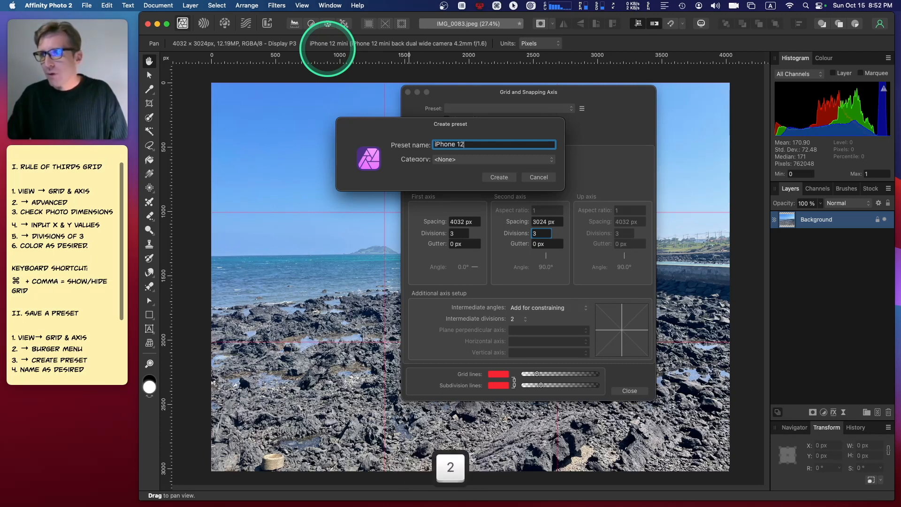
{"action": "key", "text": "space"}
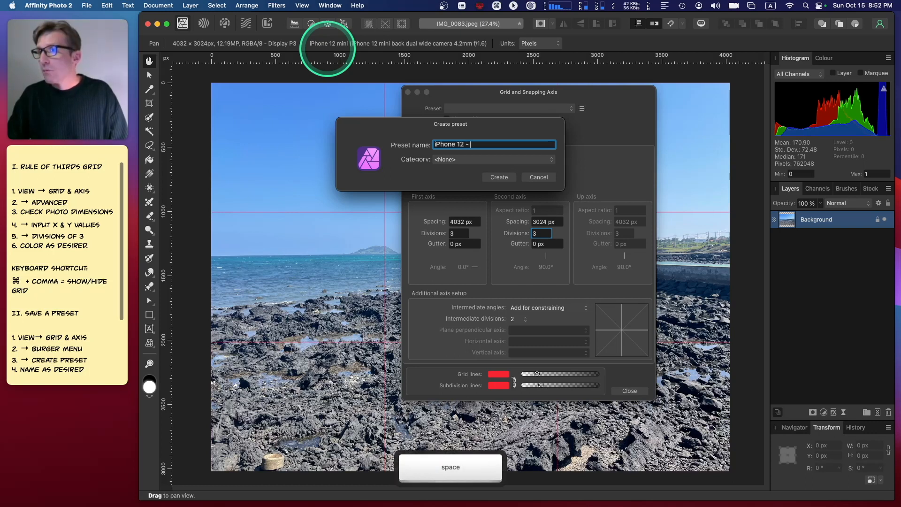
{"action": "type", "text": "Grid"}
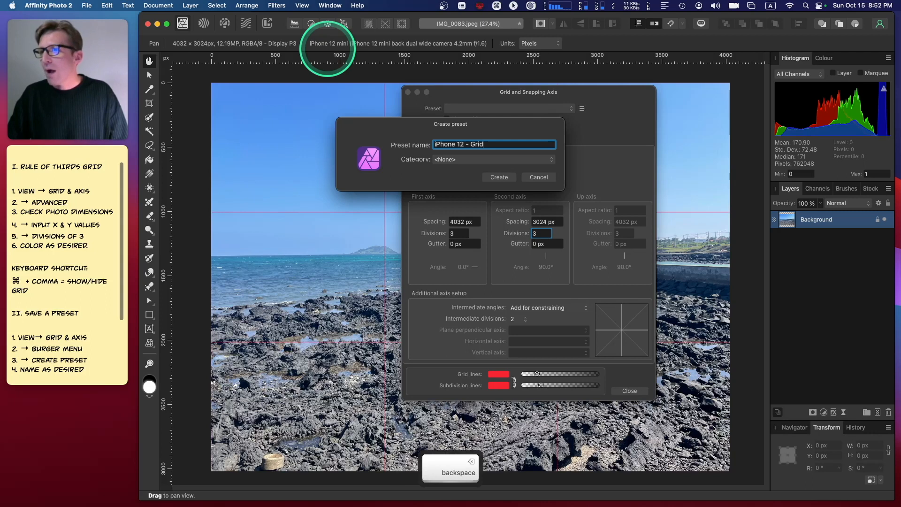
{"action": "type", "text": "Landscape by 3rds"}
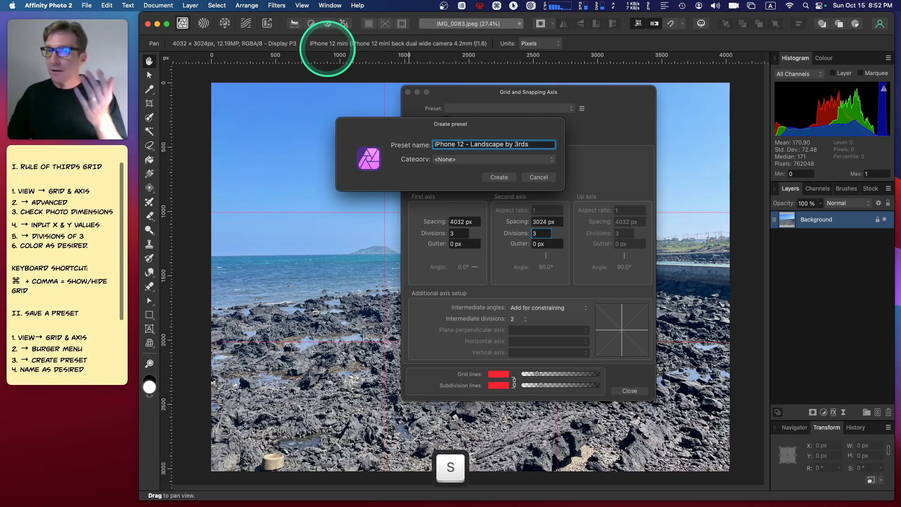
{"action": "mouse_move", "coordinate": [485, 230]}
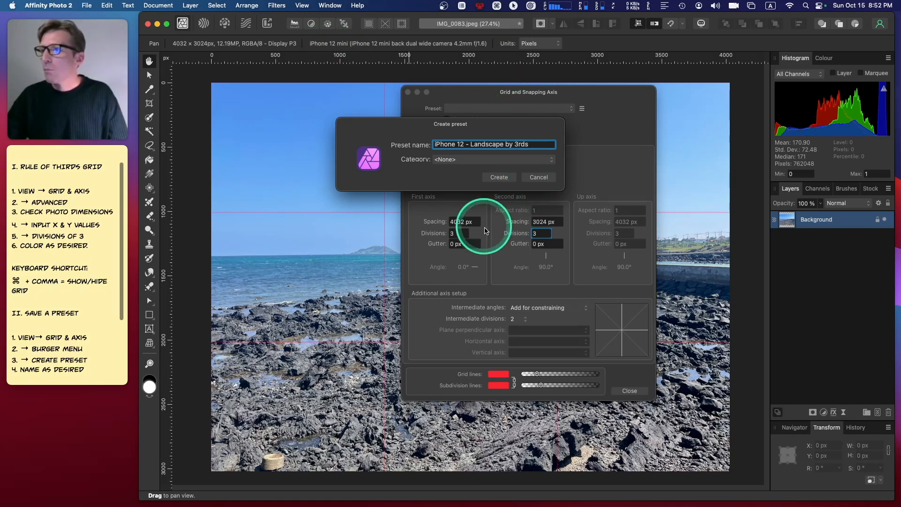
{"action": "mouse_move", "coordinate": [461, 213]}
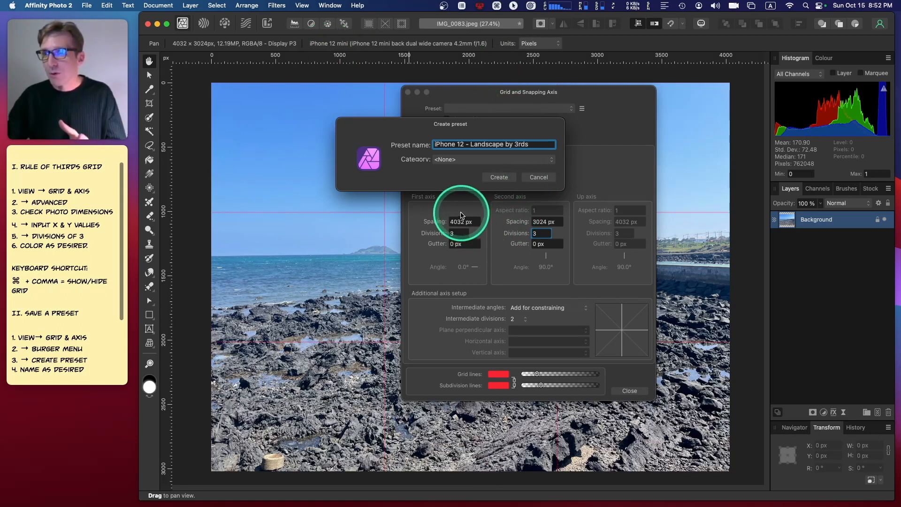
{"action": "mouse_move", "coordinate": [488, 207]}
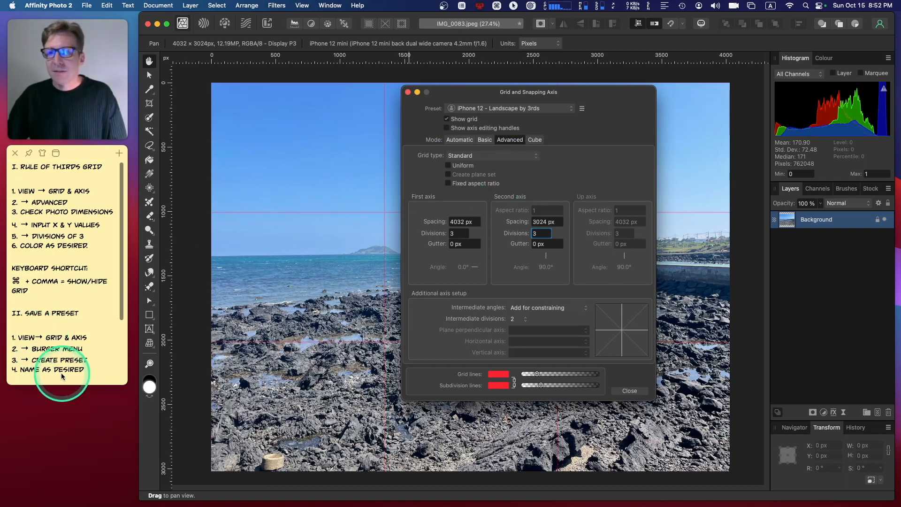
{"action": "left_click", "coordinate": [629, 390]}
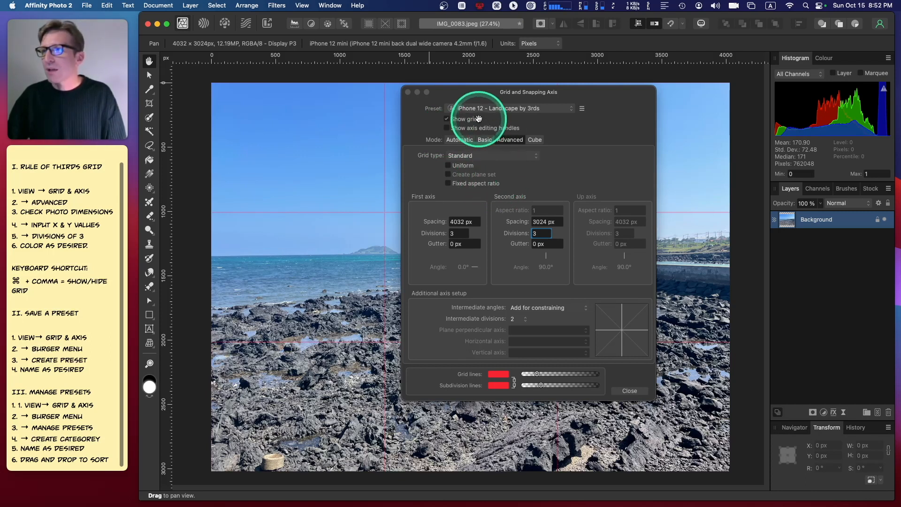
{"action": "mouse_move", "coordinate": [583, 106]}
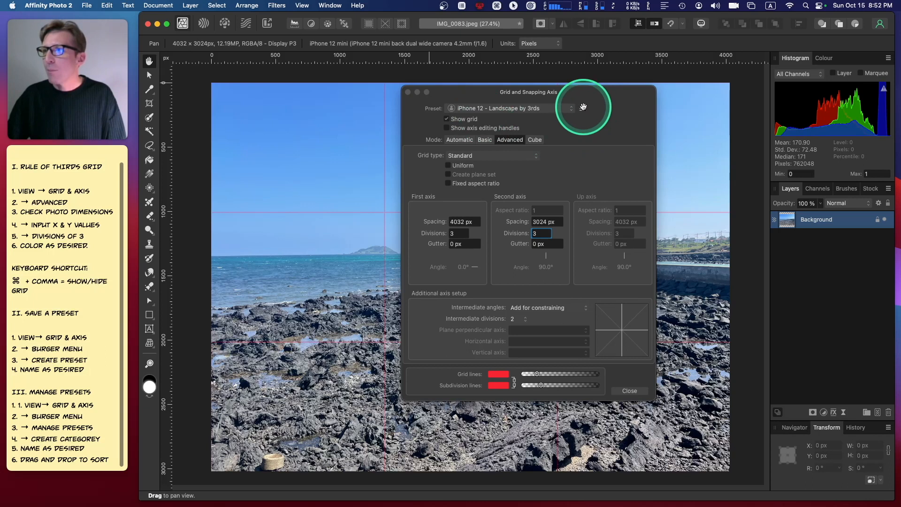
{"action": "left_click", "coordinate": [581, 108]}
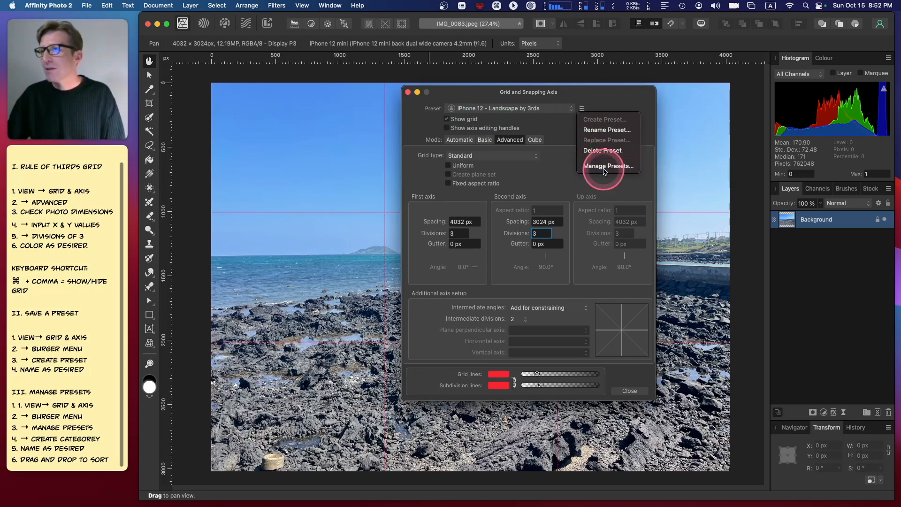
- In Manage Presets, create a new category named 'iPhone 12 Photo Editing'
{"action": "left_click", "coordinate": [608, 166]}
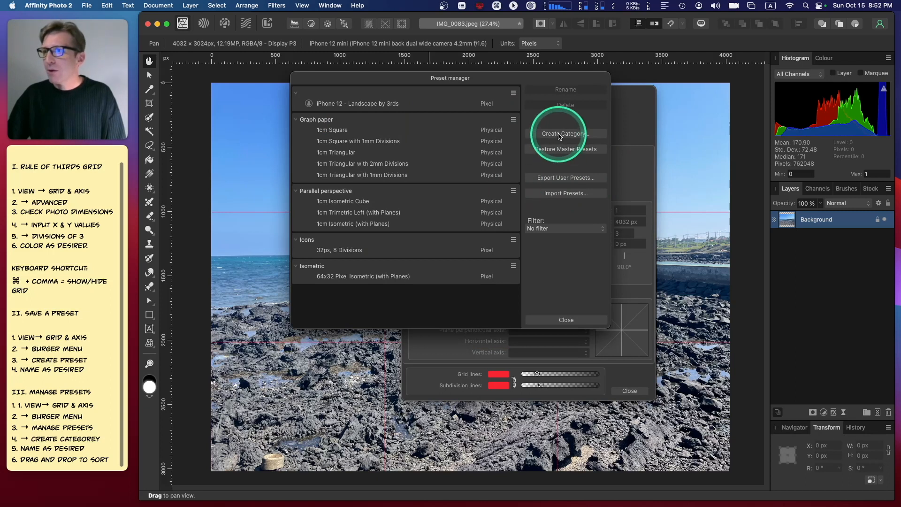
{"action": "left_click", "coordinate": [564, 133]}
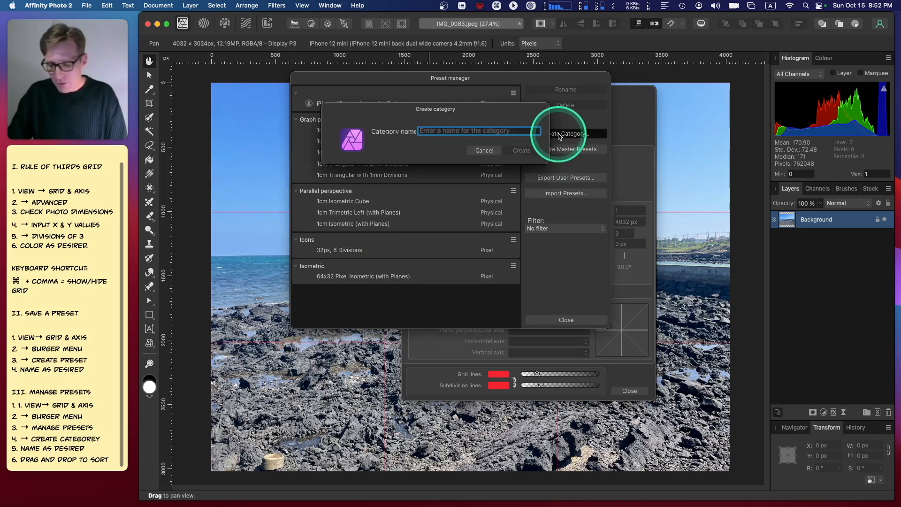
{"action": "type", "text": "iPhone 12 p"}
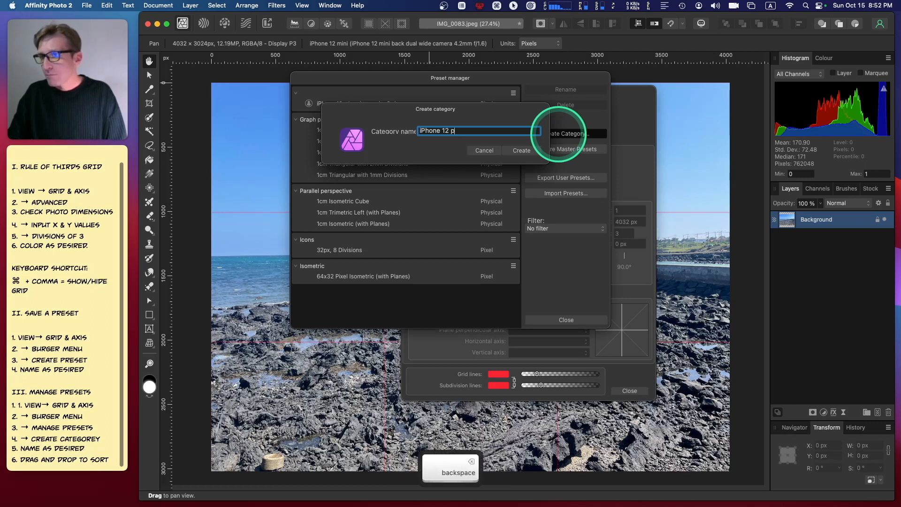
{"action": "type", "text": "hoto Editing"}
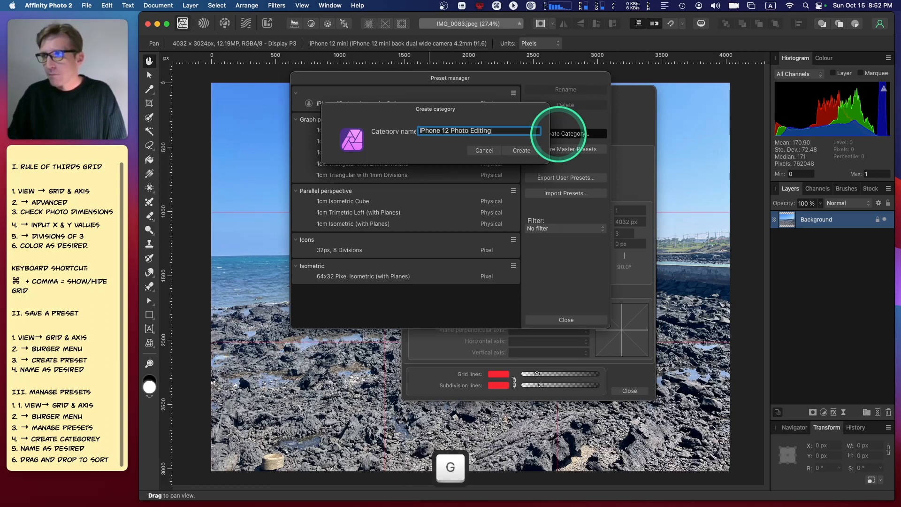
{"action": "left_click", "coordinate": [521, 150]}
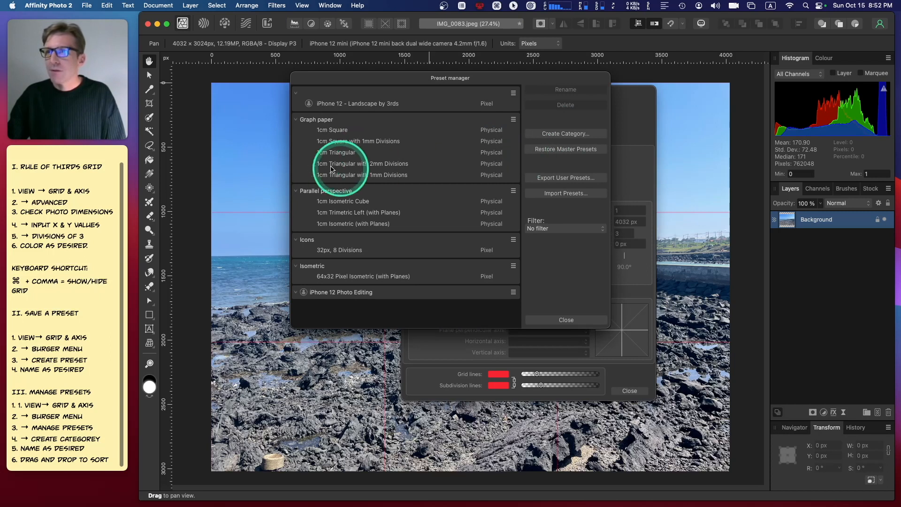
{"action": "mouse_move", "coordinate": [336, 80]}
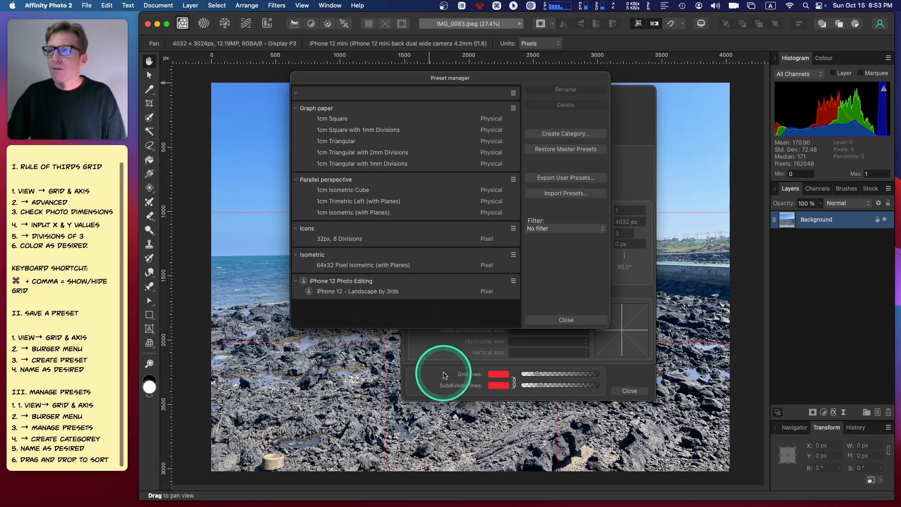
{"action": "mouse_move", "coordinate": [426, 322]}
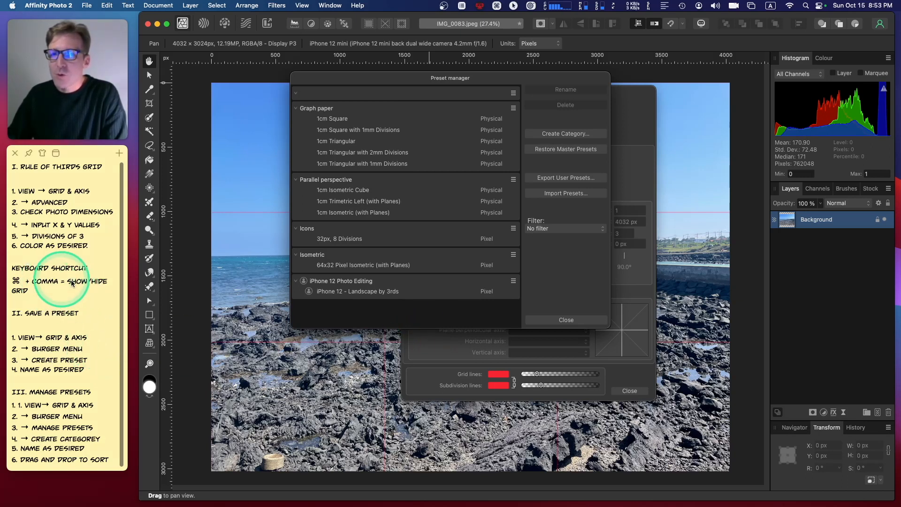
{"action": "mouse_move", "coordinate": [235, 313]}
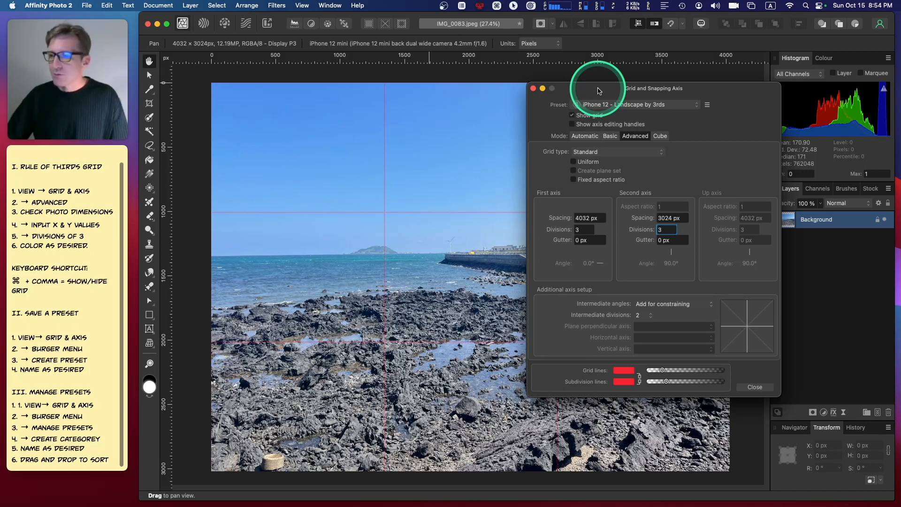
- Check the red grid line colour swatch, then close the grid settings
{"action": "left_click", "coordinate": [622, 369]}
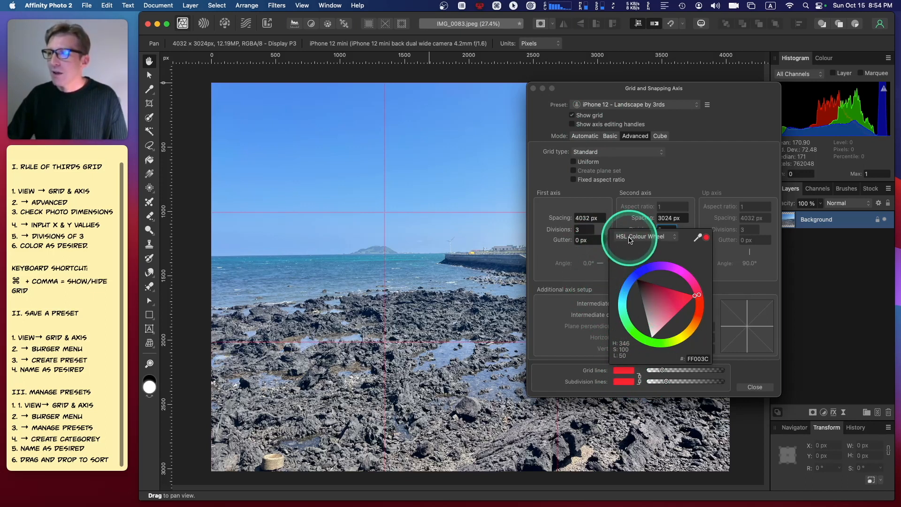
{"action": "left_click", "coordinate": [643, 236]}
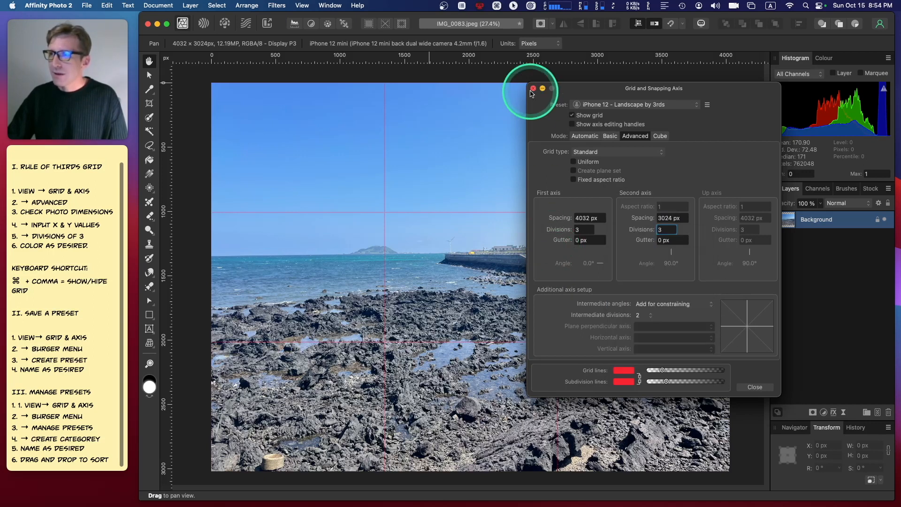
{"action": "left_click", "coordinate": [532, 88]}
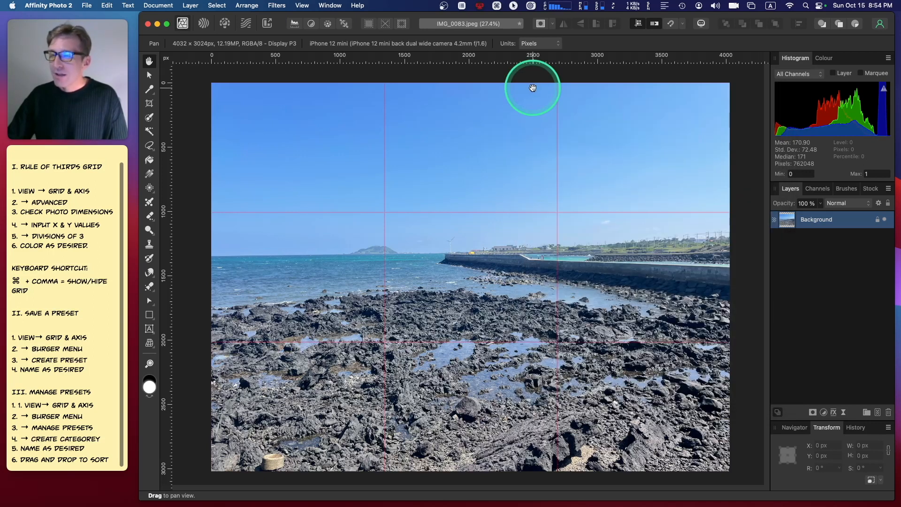
{"action": "left_click_drag", "start_coordinate": [533, 88], "coordinate": [697, 279]}
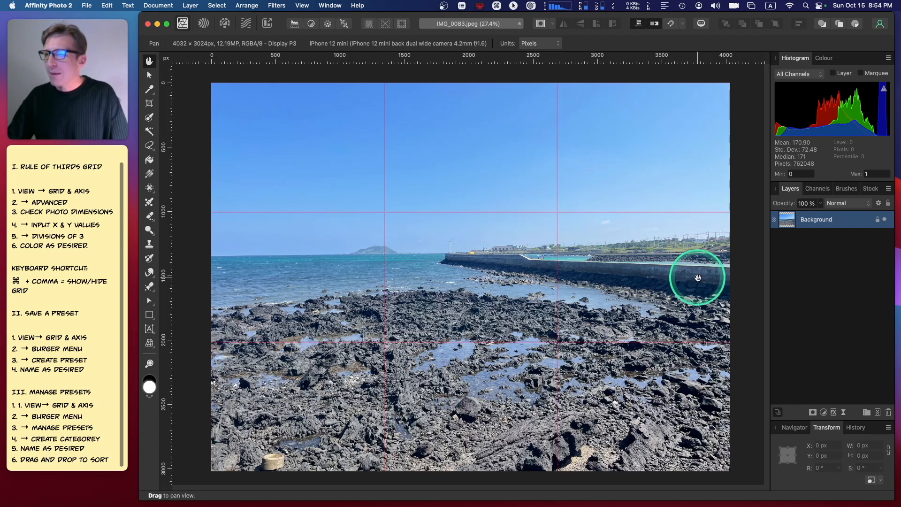
{"action": "mouse_move", "coordinate": [623, 327]}
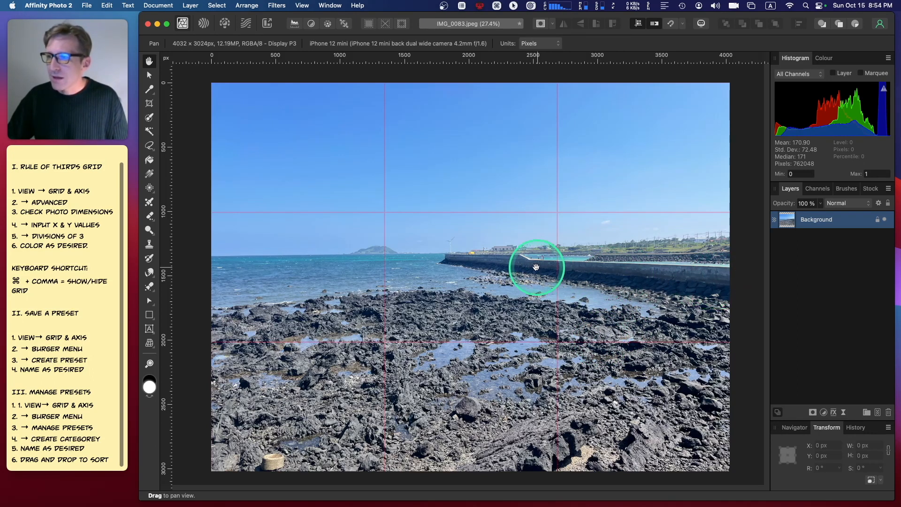
{"action": "mouse_move", "coordinate": [445, 252]}
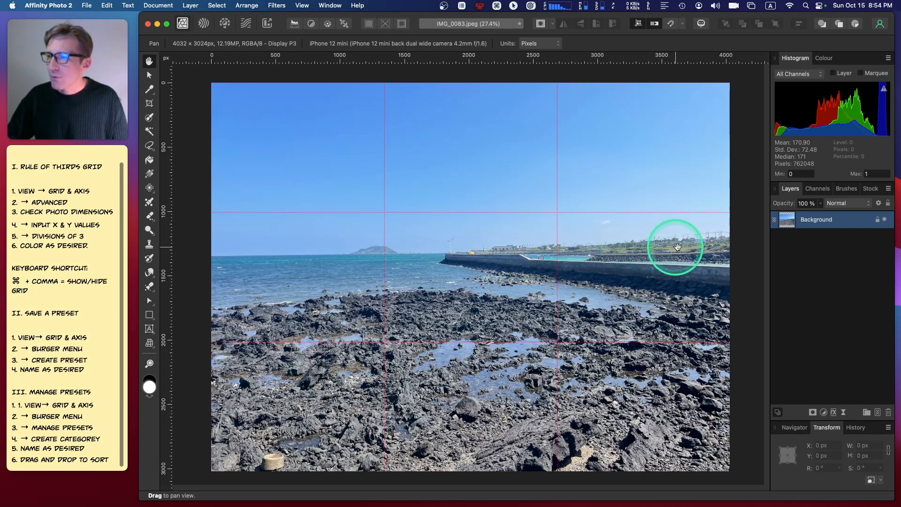
{"action": "mouse_move", "coordinate": [571, 276]}
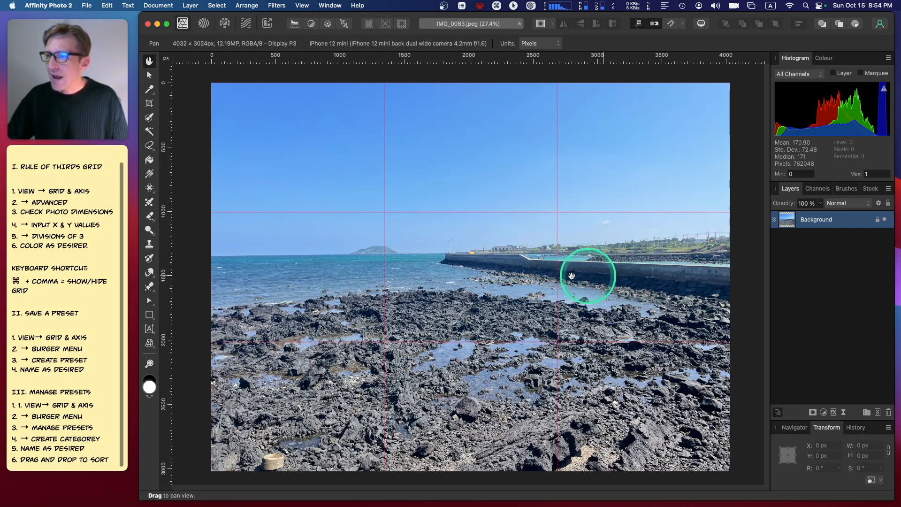
{"action": "left_click_drag", "start_coordinate": [586, 276], "coordinate": [379, 255]}
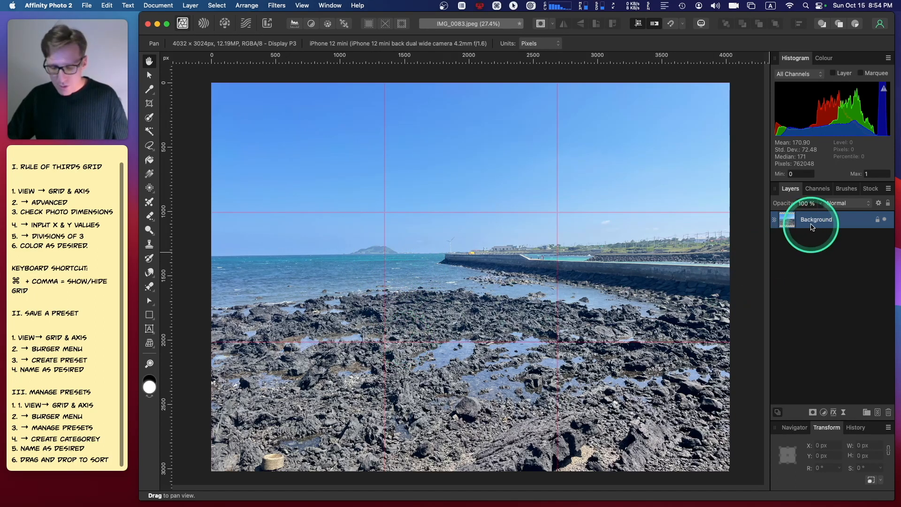
- Duplicate the Background layer (Cmd+J) and scale the copy to about 4378 × 3284 px past the canvas
{"action": "key", "text": "cmd+j"}
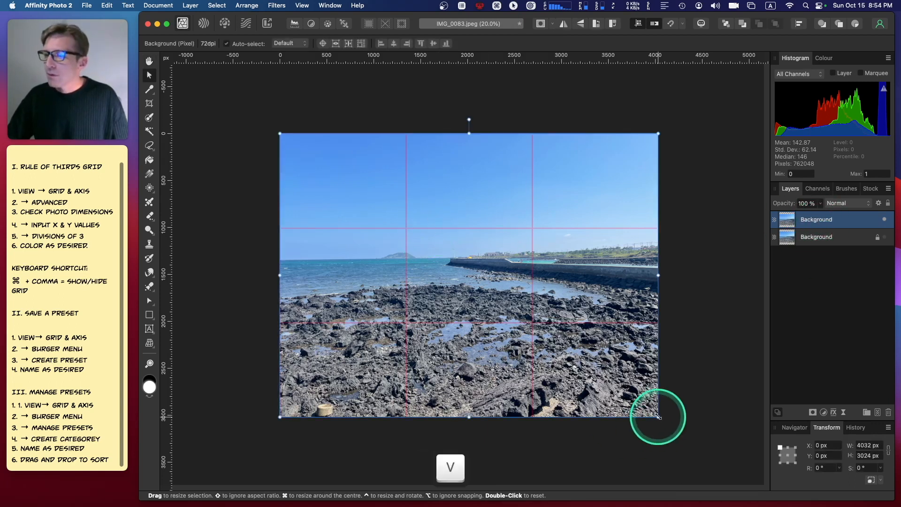
{"action": "left_click_drag", "start_coordinate": [657, 418], "coordinate": [661, 419]}
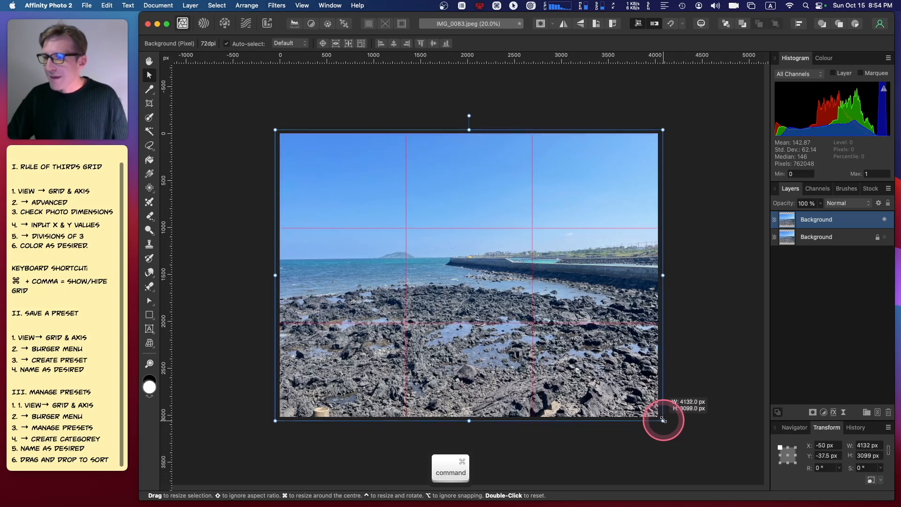
{"action": "left_click_drag", "start_coordinate": [662, 418], "coordinate": [671, 426]}
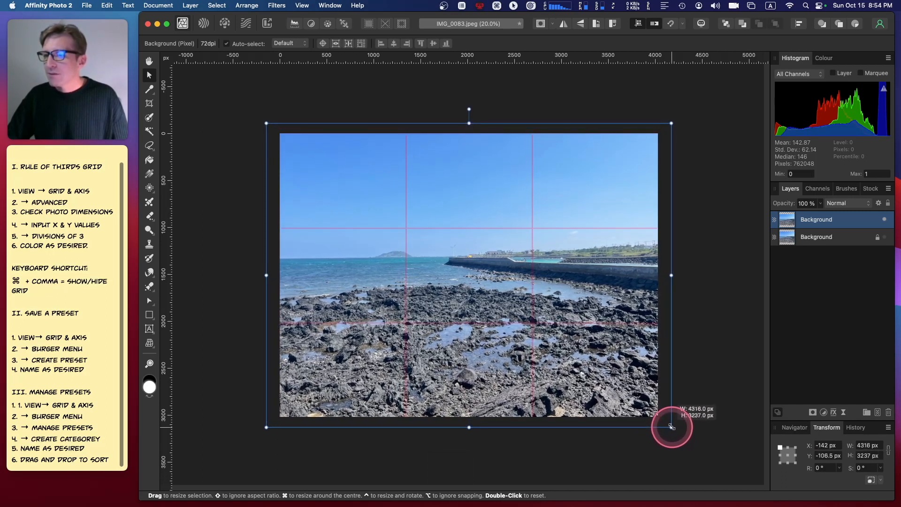
{"action": "left_click_drag", "start_coordinate": [670, 427], "coordinate": [677, 431]}
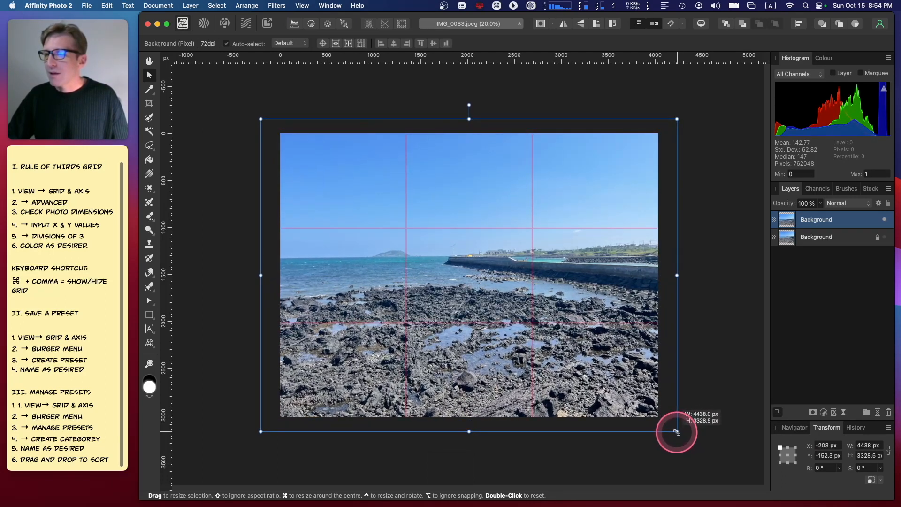
{"action": "left_click_drag", "start_coordinate": [676, 431], "coordinate": [668, 425]}
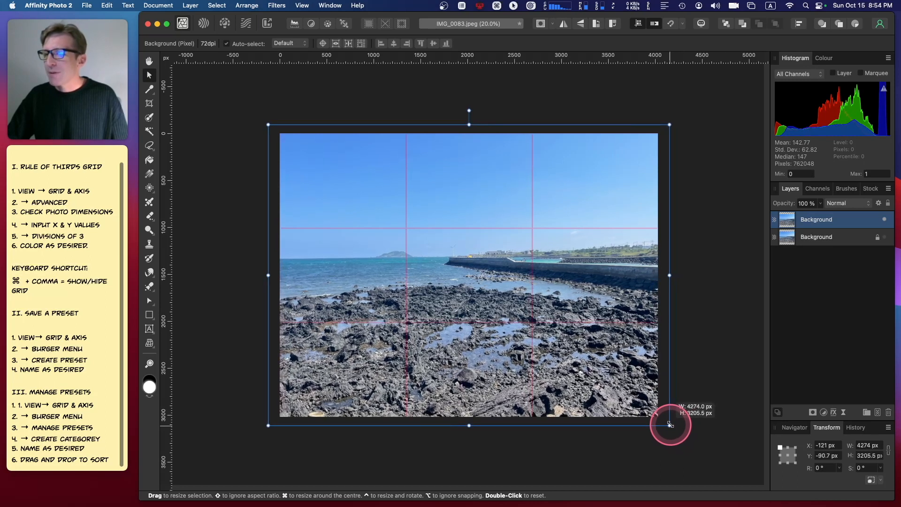
{"action": "left_click_drag", "start_coordinate": [669, 425], "coordinate": [673, 428]}
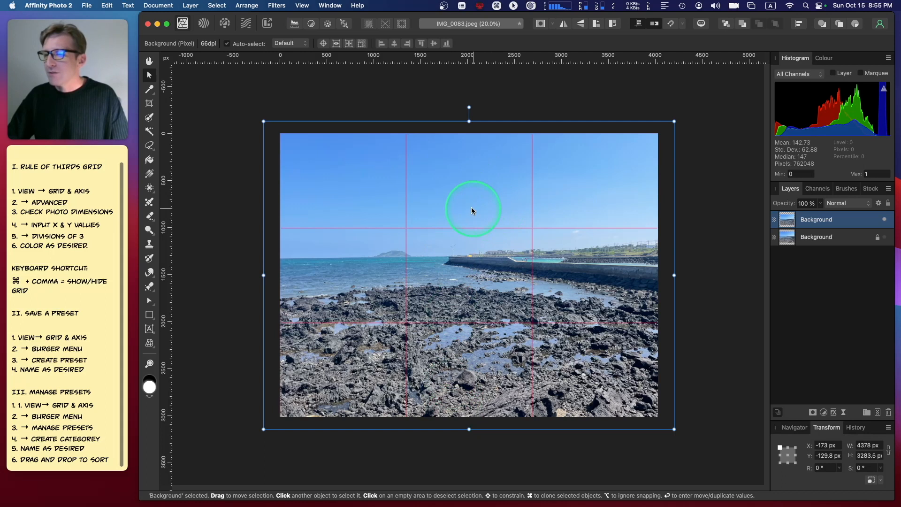
- Drag the enlarged copy so the island peak sits on the left vertical thirds line
{"action": "left_click_drag", "start_coordinate": [471, 210], "coordinate": [432, 203]}
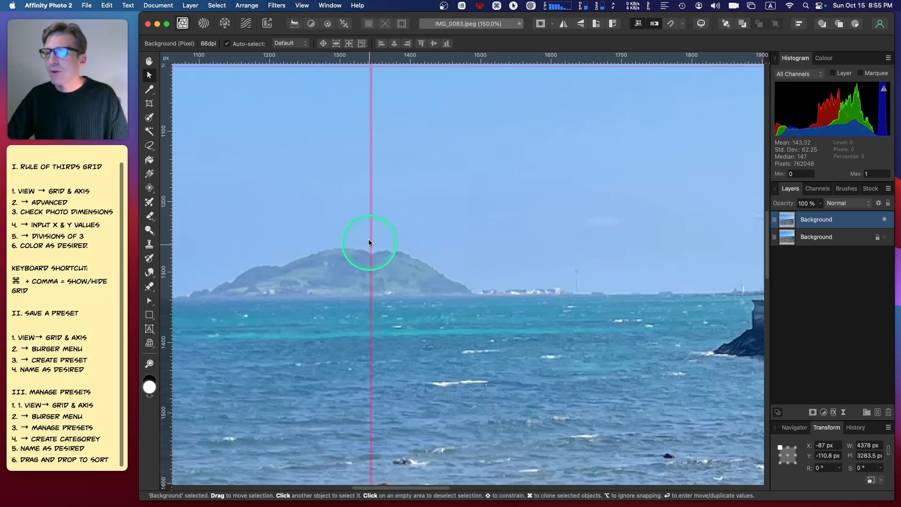
{"action": "mouse_move", "coordinate": [373, 257]}
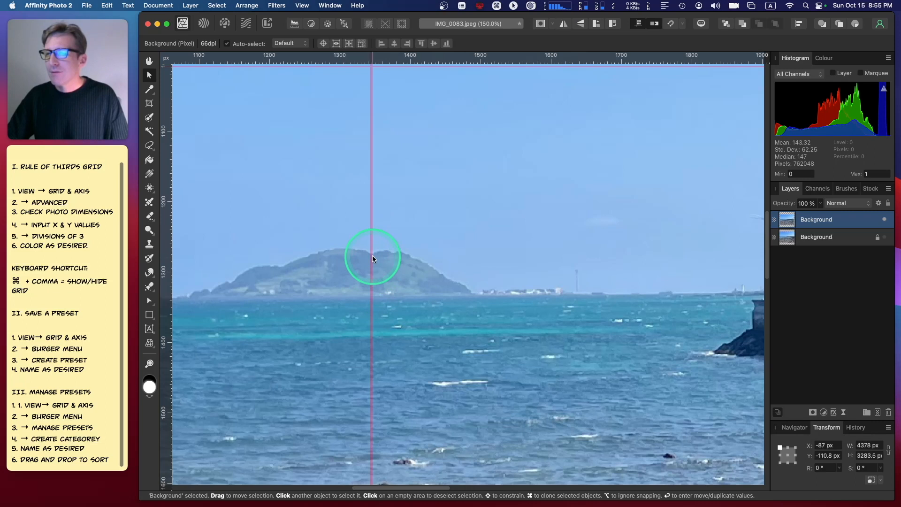
{"action": "left_click_drag", "start_coordinate": [373, 257], "coordinate": [416, 279]}
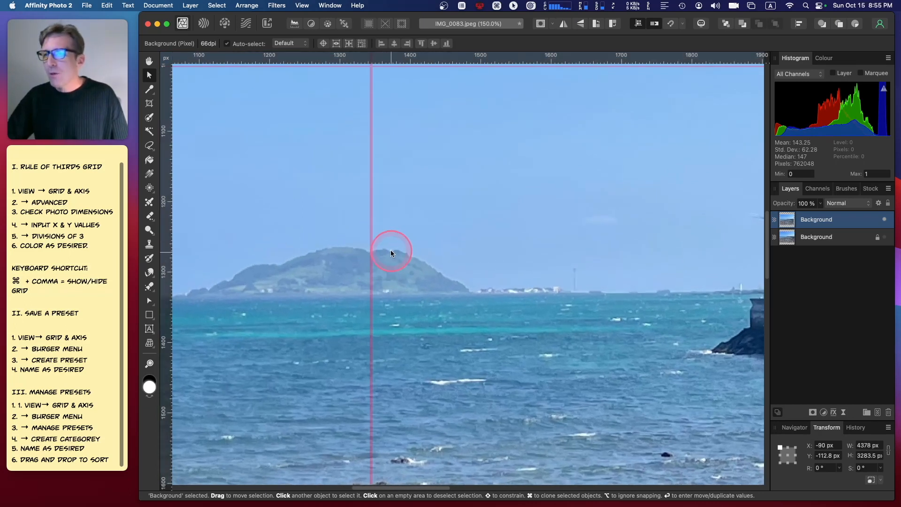
{"action": "left_click_drag", "start_coordinate": [392, 253], "coordinate": [393, 257]}
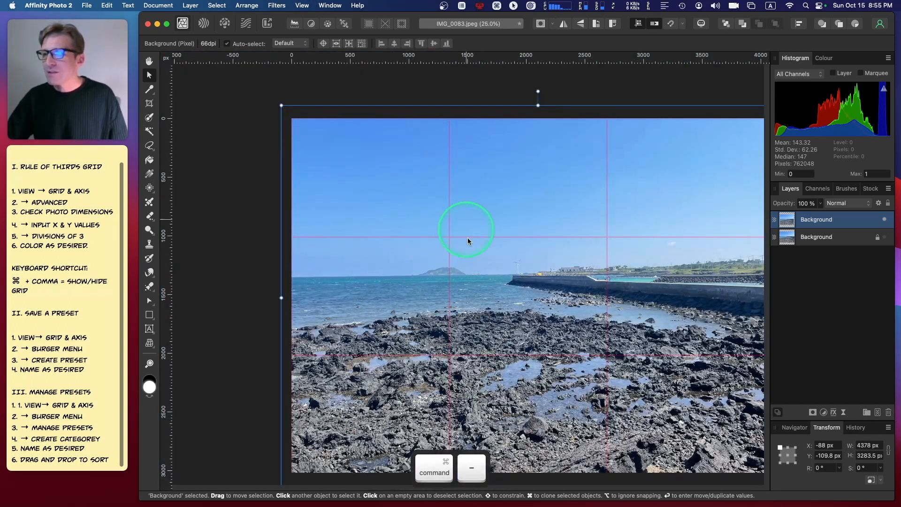
{"action": "mouse_move", "coordinate": [627, 322]}
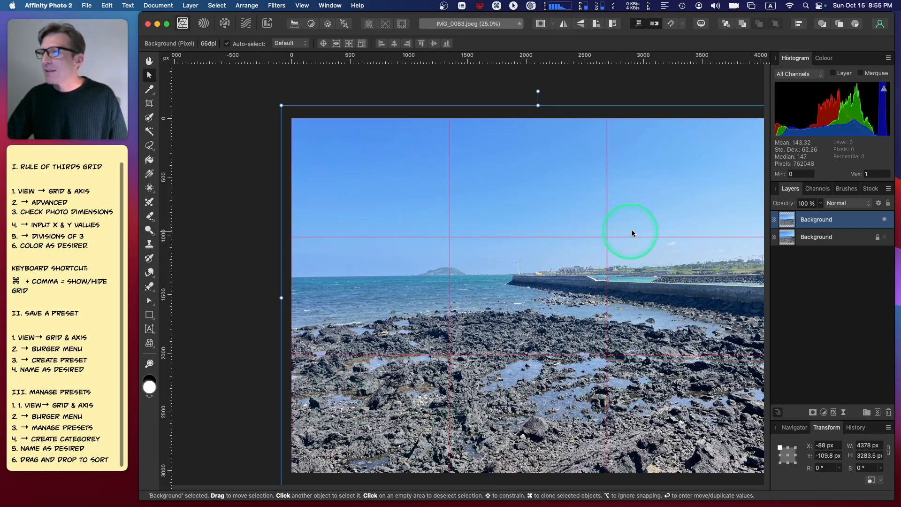
{"action": "mouse_move", "coordinate": [463, 400]}
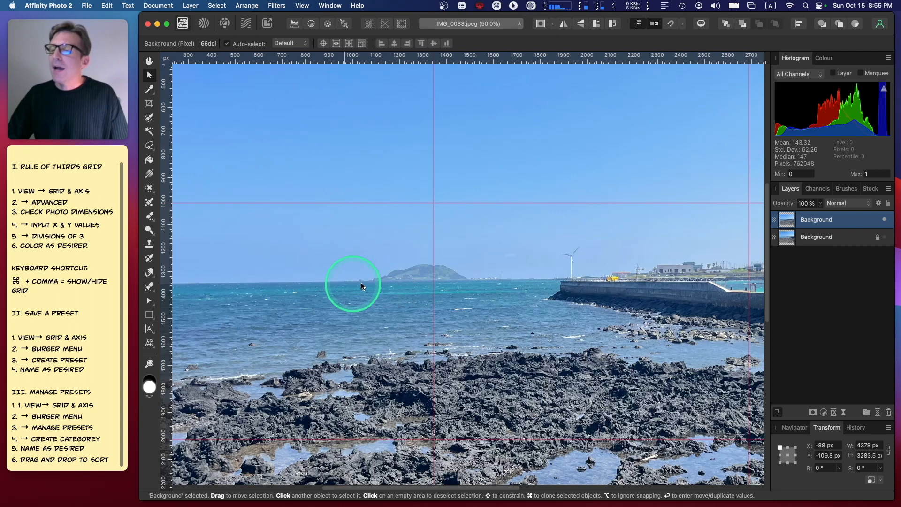
{"action": "mouse_move", "coordinate": [272, 283]}
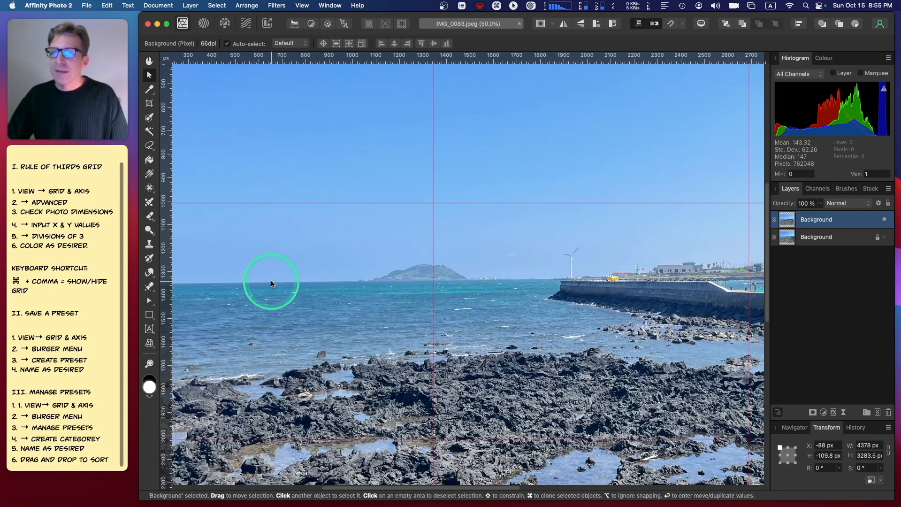
{"action": "key", "text": "space"}
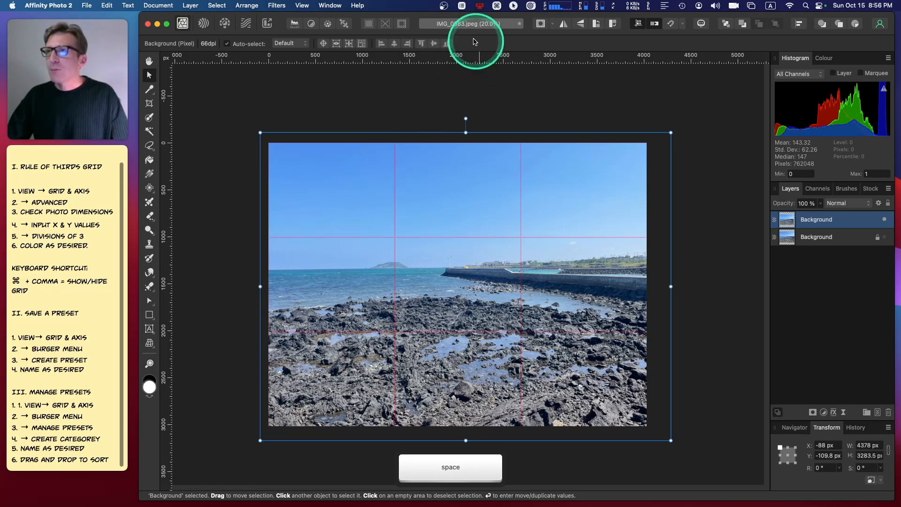
- In Grid and Axis, change the second axis divisions from 3 to 9
{"action": "left_click", "coordinate": [301, 6]}
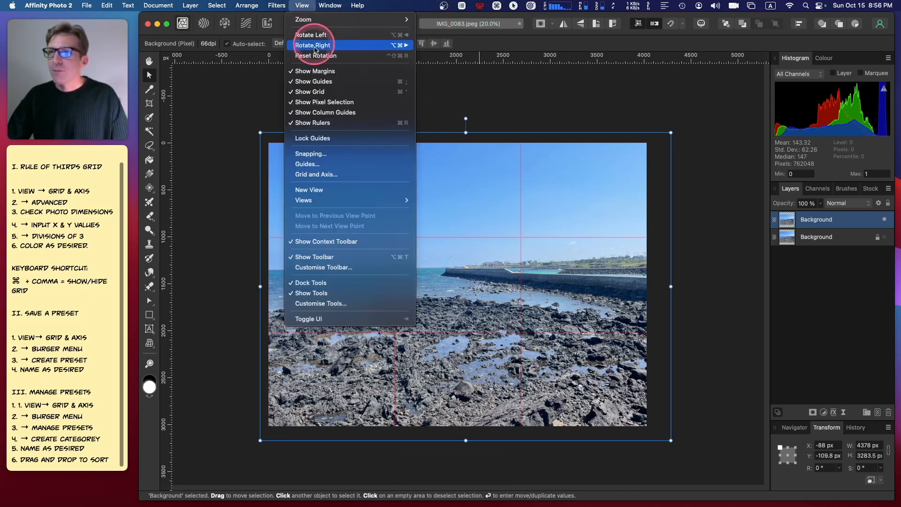
{"action": "left_click", "coordinate": [316, 175]}
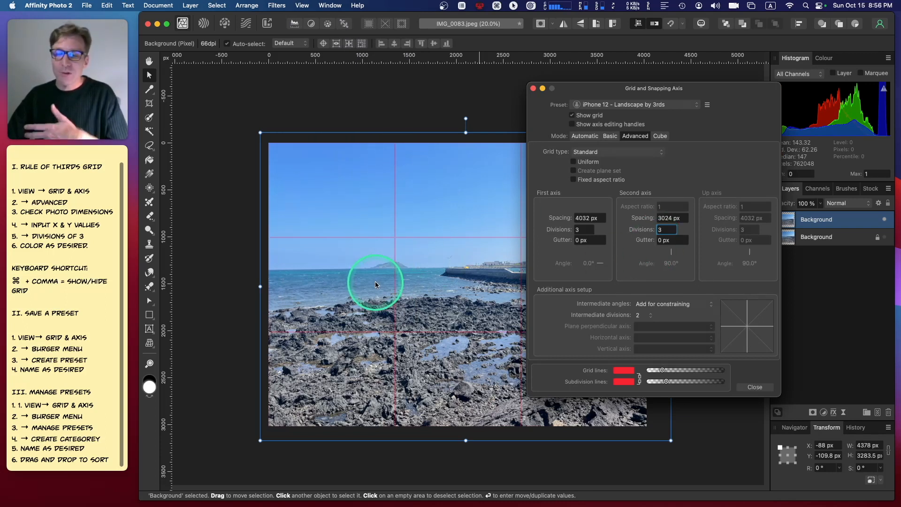
{"action": "left_click", "coordinate": [666, 229]}
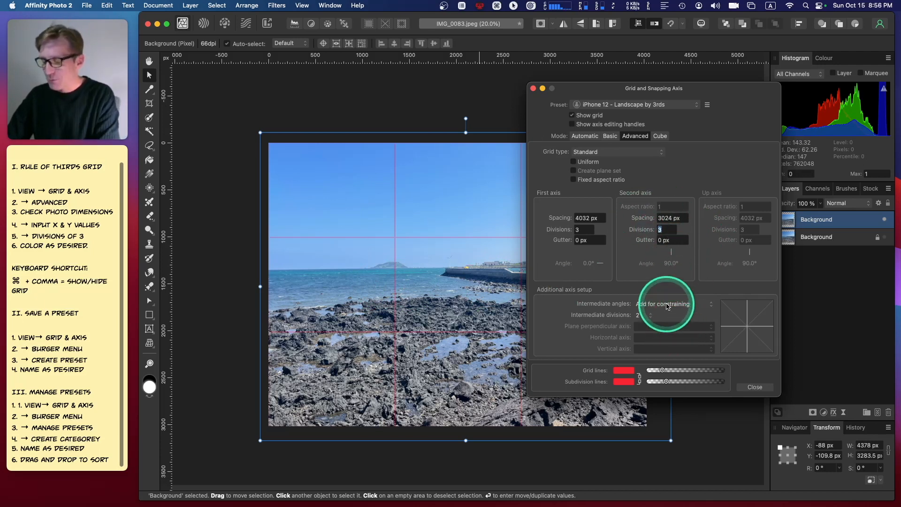
{"action": "type", "text": "9"}
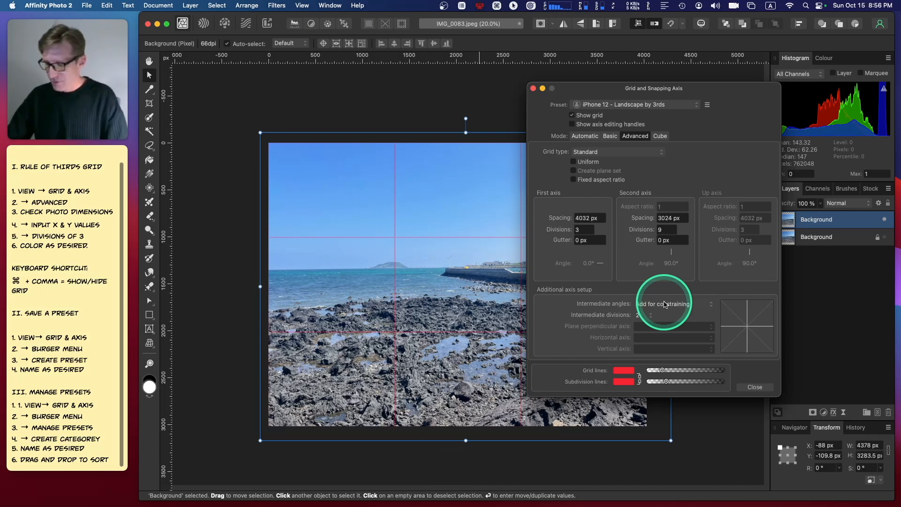
{"action": "mouse_move", "coordinate": [341, 275]}
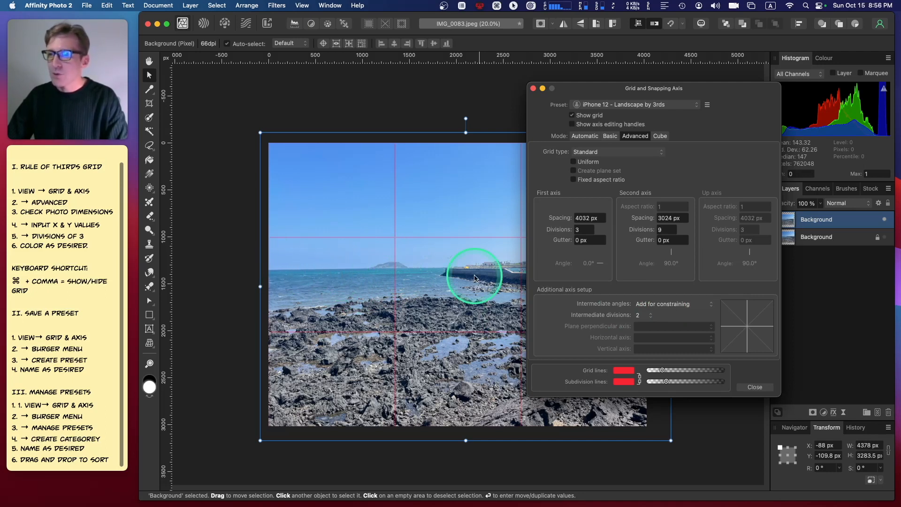
{"action": "mouse_move", "coordinate": [441, 276]}
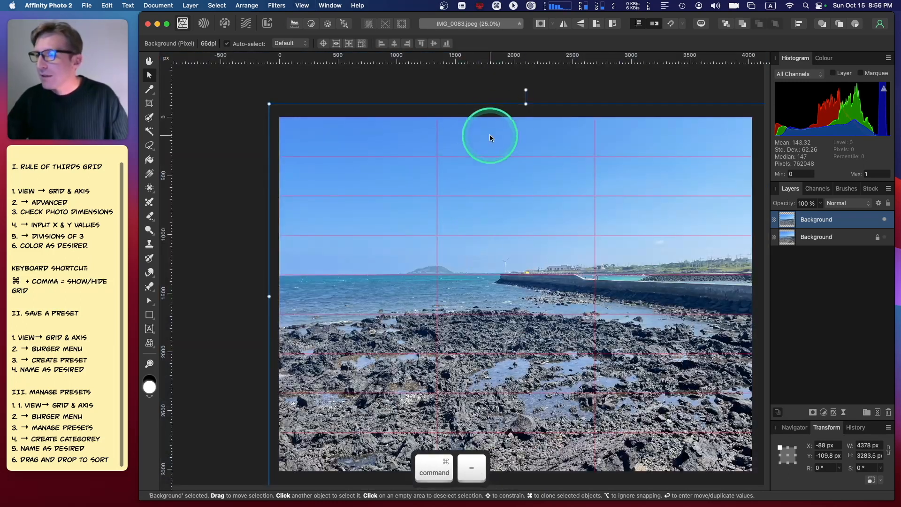
- Rotate the photo copy about -0.5° so the horizon lines up with the grid
{"action": "left_click_drag", "start_coordinate": [489, 136], "coordinate": [528, 90]}
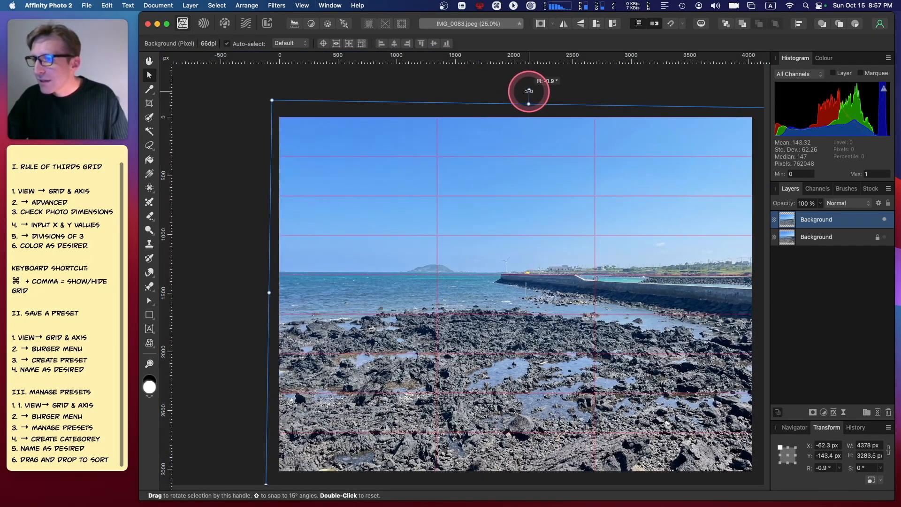
{"action": "left_click_drag", "start_coordinate": [528, 103], "coordinate": [526, 104]}
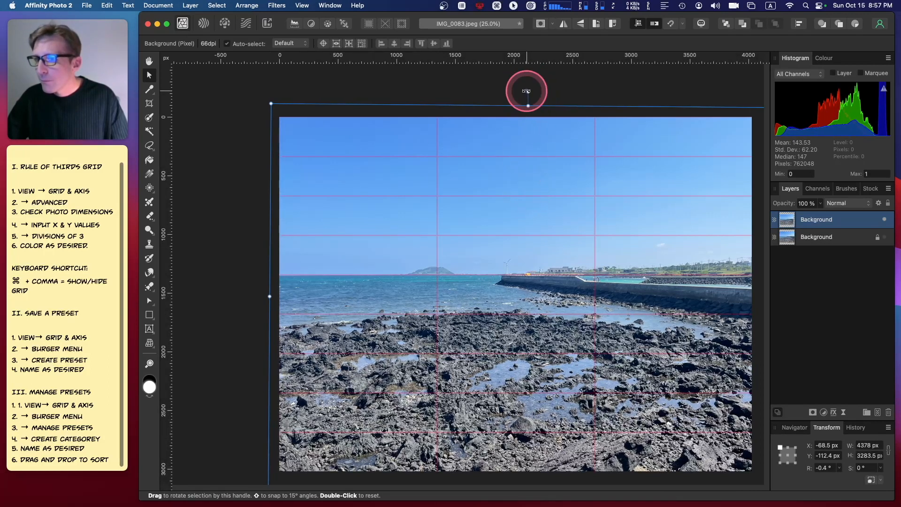
{"action": "left_click_drag", "start_coordinate": [526, 91], "coordinate": [526, 91]}
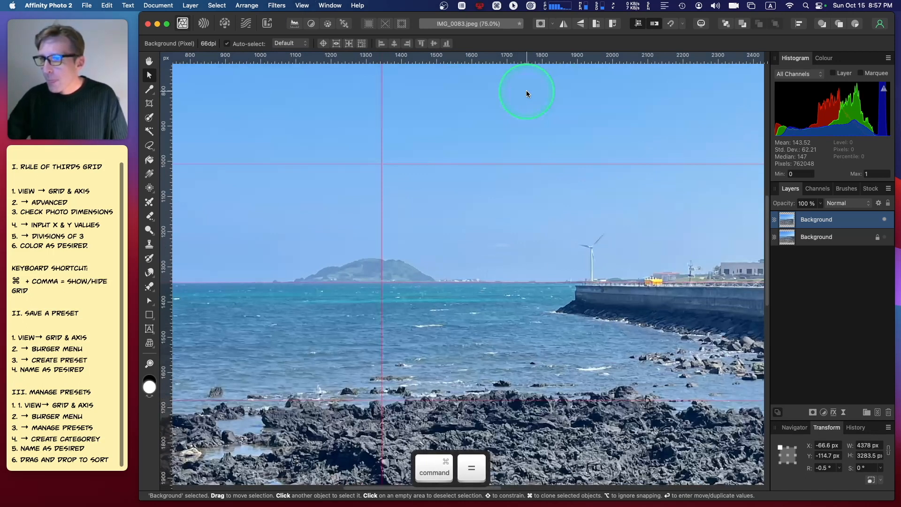
{"action": "left_click_drag", "start_coordinate": [526, 94], "coordinate": [551, 232]}
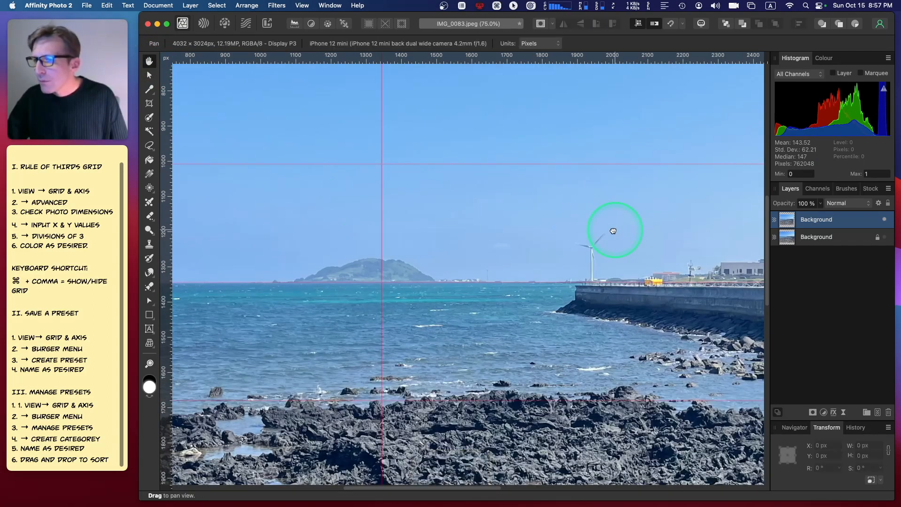
{"action": "left_click_drag", "start_coordinate": [612, 230], "coordinate": [249, 209]}
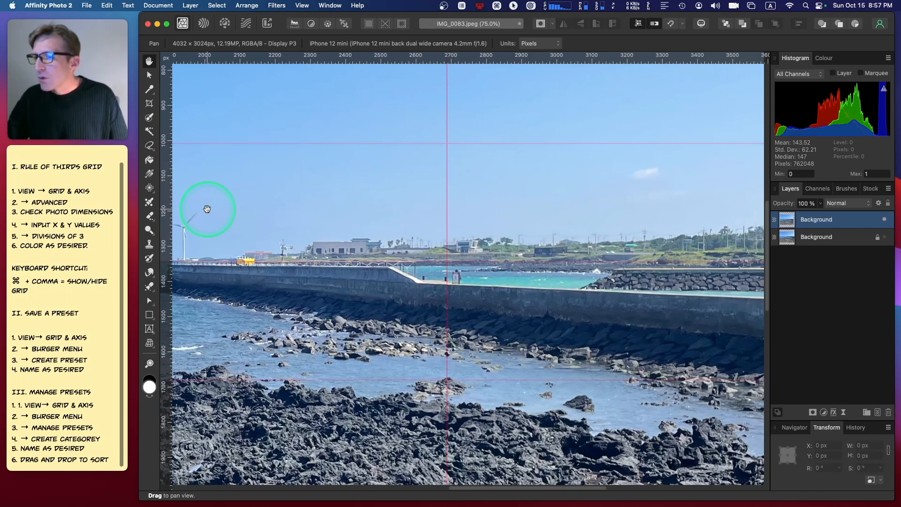
{"action": "left_click_drag", "start_coordinate": [207, 208], "coordinate": [309, 206]}
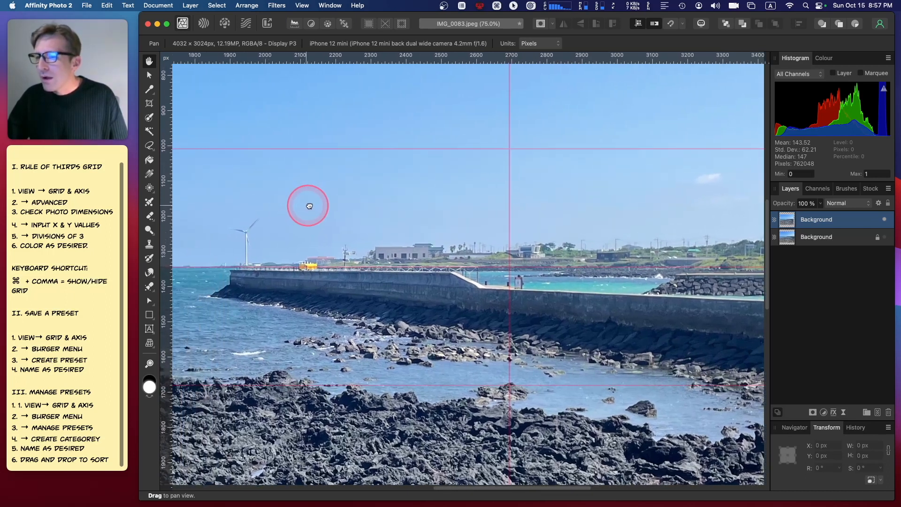
{"action": "left_click_drag", "start_coordinate": [308, 205], "coordinate": [501, 200]}
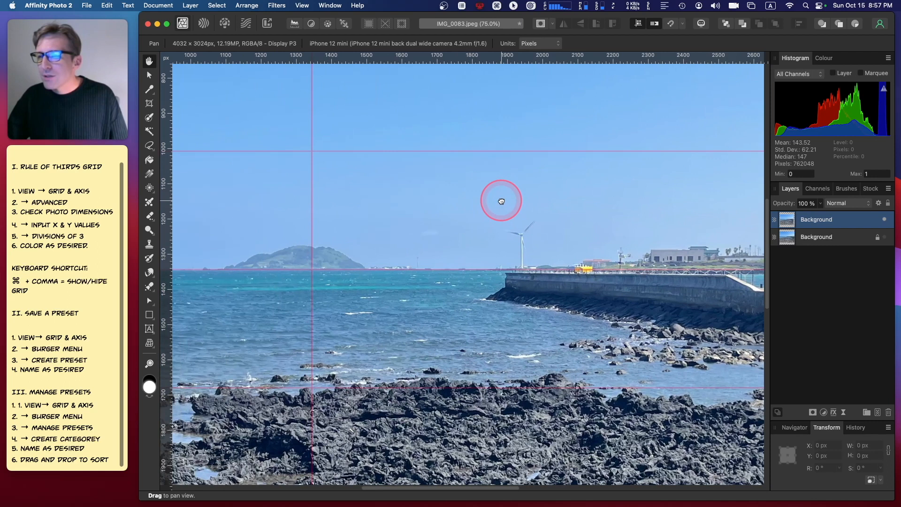
{"action": "left_click_drag", "start_coordinate": [501, 201], "coordinate": [579, 203]}
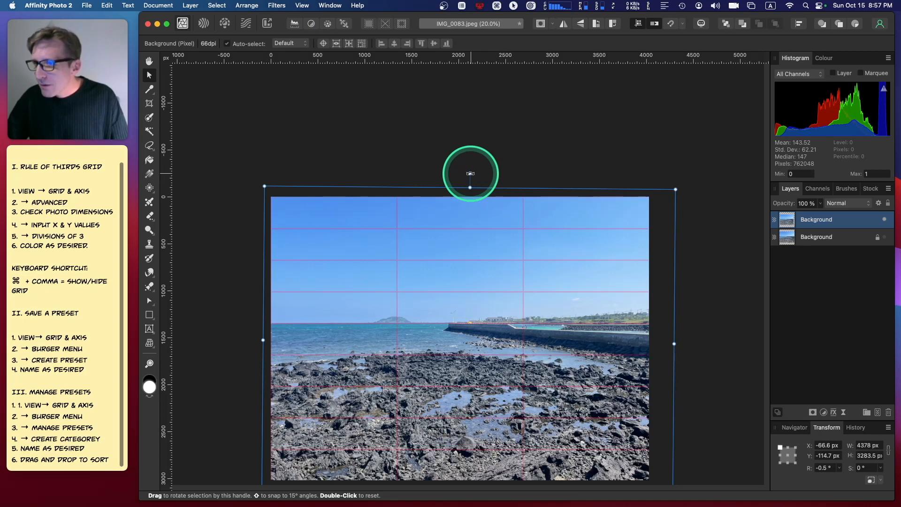
{"action": "left_click", "coordinate": [470, 174]}
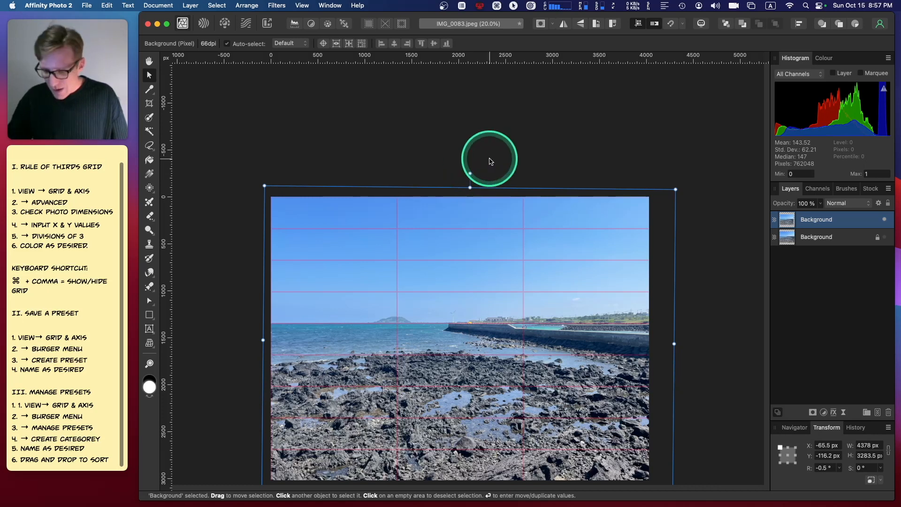
{"action": "key", "text": "space"}
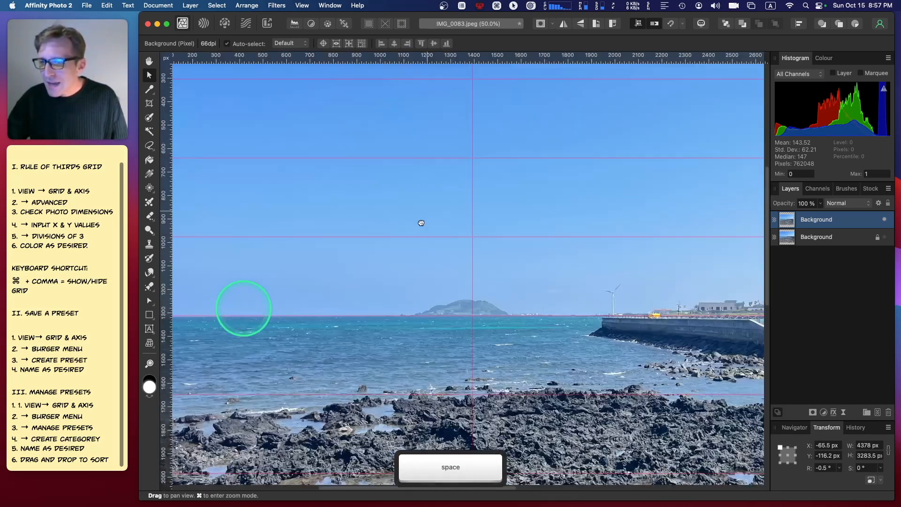
{"action": "left_click_drag", "start_coordinate": [420, 223], "coordinate": [243, 230]}
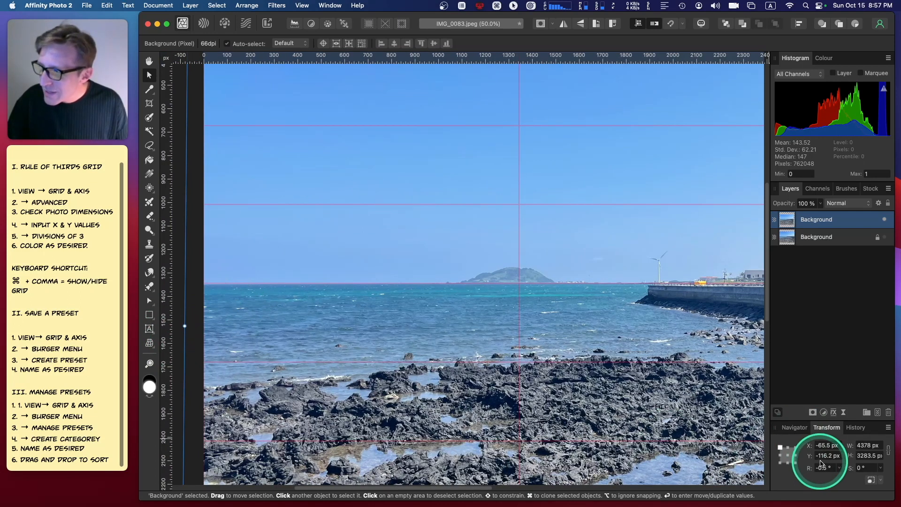
{"action": "key", "text": "space"}
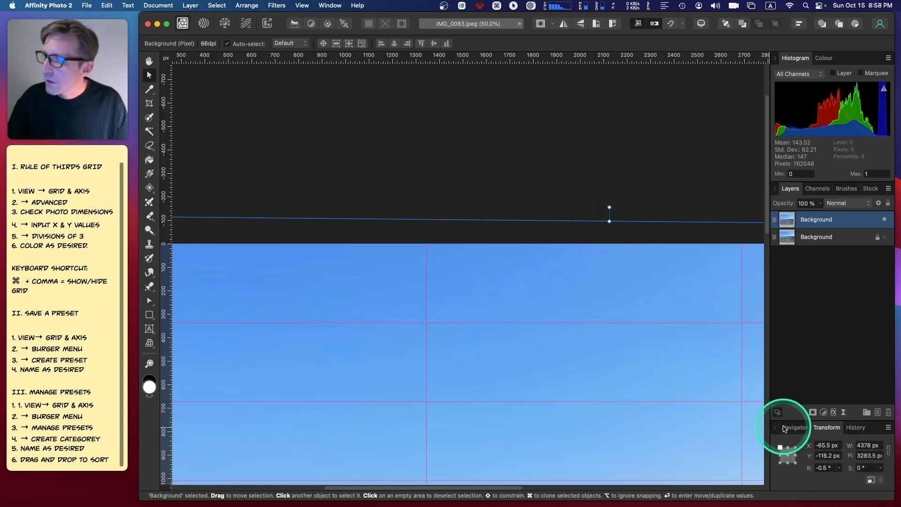
- Show the whole photo in the Navigator at about 60% and nudge the rotation
{"action": "left_click", "coordinate": [795, 427]}
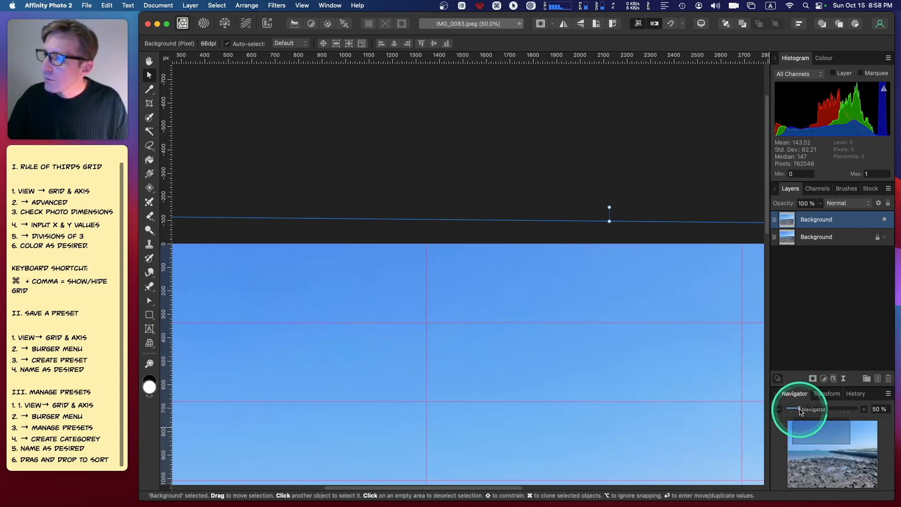
{"action": "left_click_drag", "start_coordinate": [796, 408], "coordinate": [803, 408]}
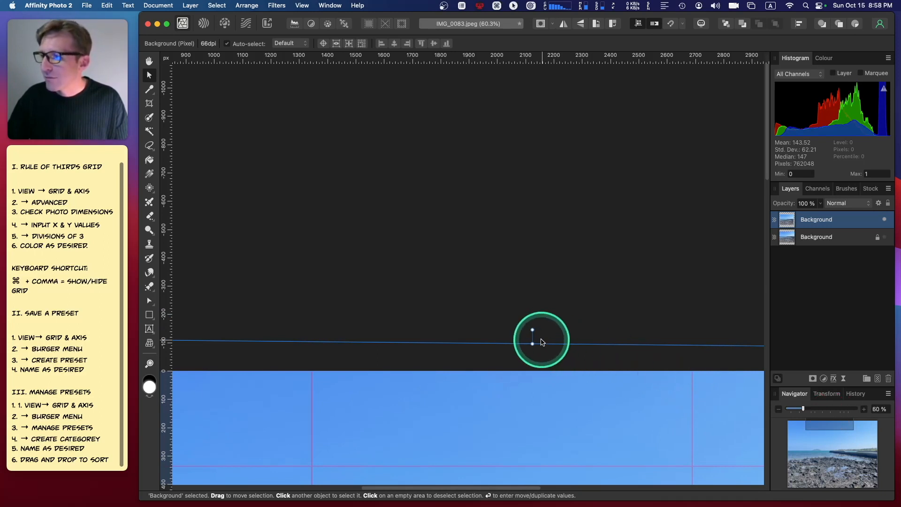
{"action": "left_click_drag", "start_coordinate": [541, 342], "coordinate": [531, 344]}
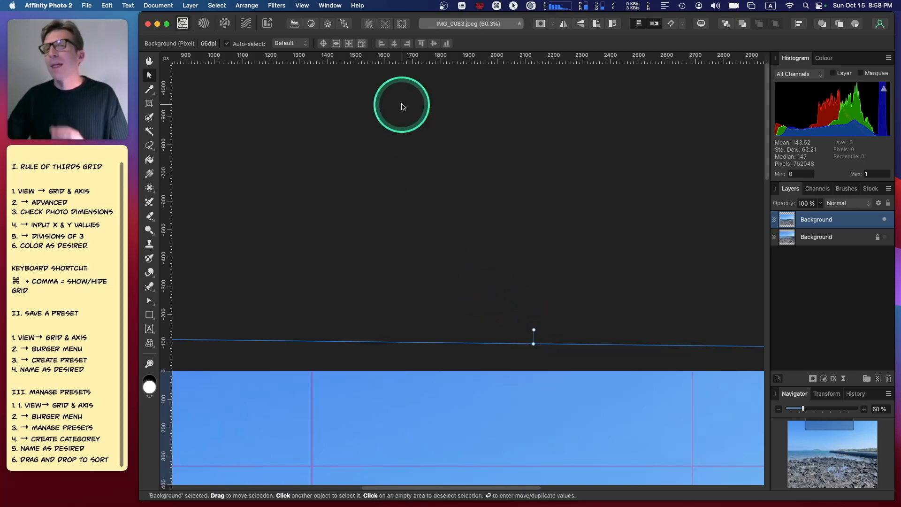
{"action": "left_click", "coordinate": [301, 6]}
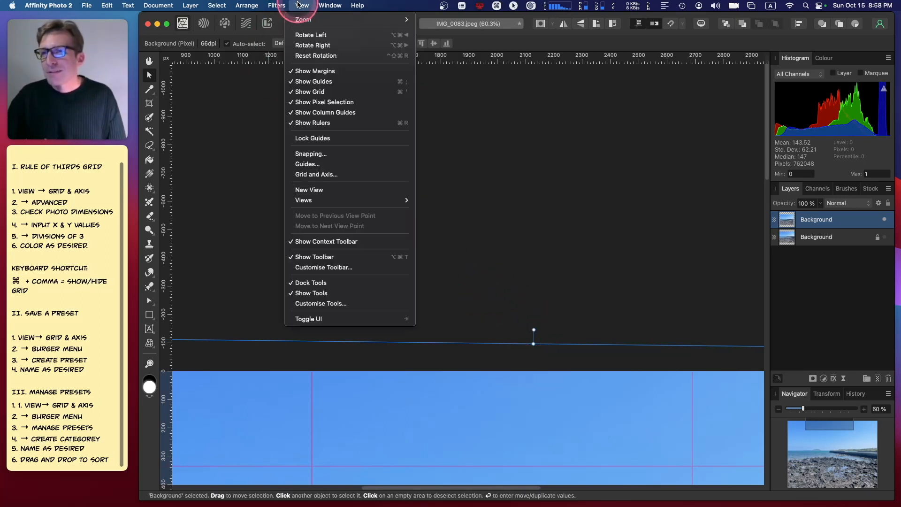
{"action": "mouse_move", "coordinate": [332, 189]}
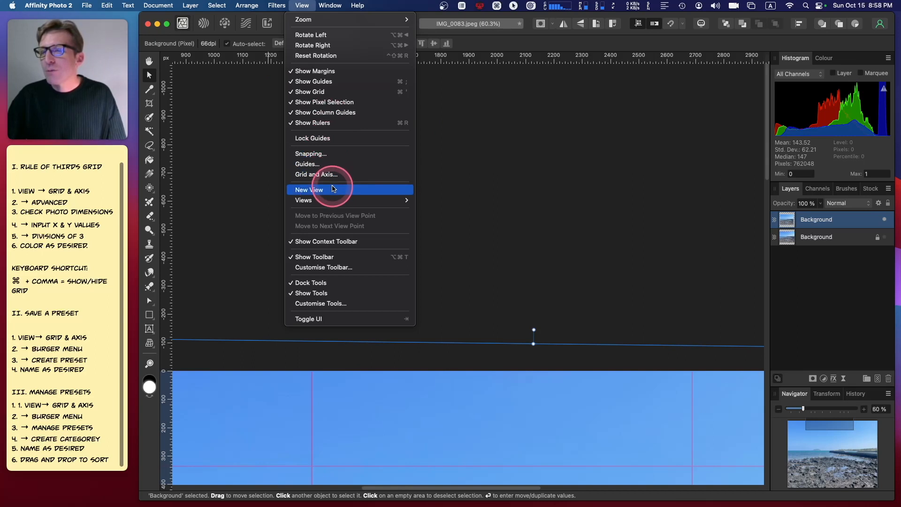
- Create a New View of the photo and pan it onto the horizon at 150%
{"action": "left_click", "coordinate": [309, 190]}
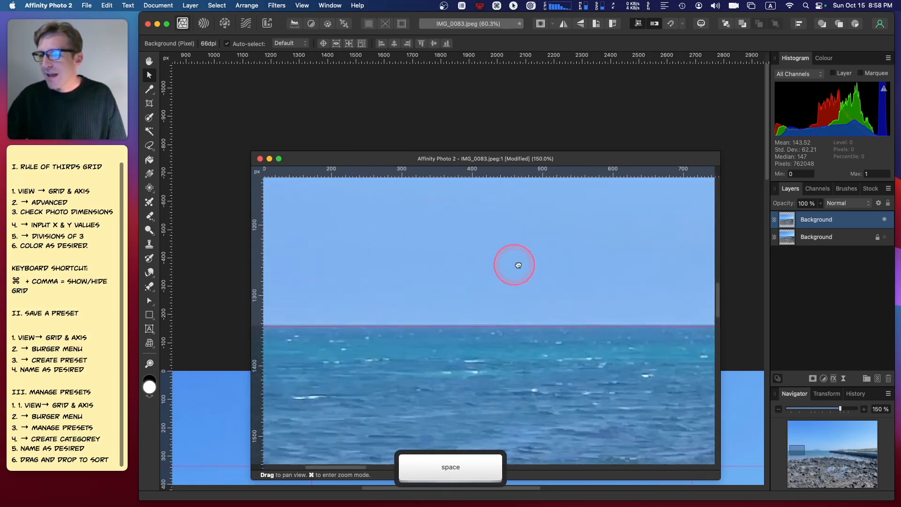
{"action": "left_click_drag", "start_coordinate": [516, 265], "coordinate": [493, 271]}
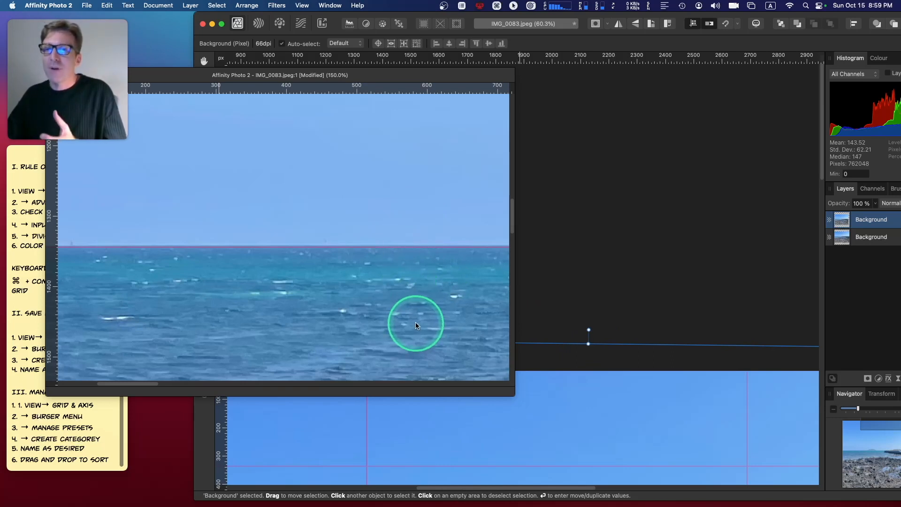
{"action": "mouse_move", "coordinate": [827, 476]}
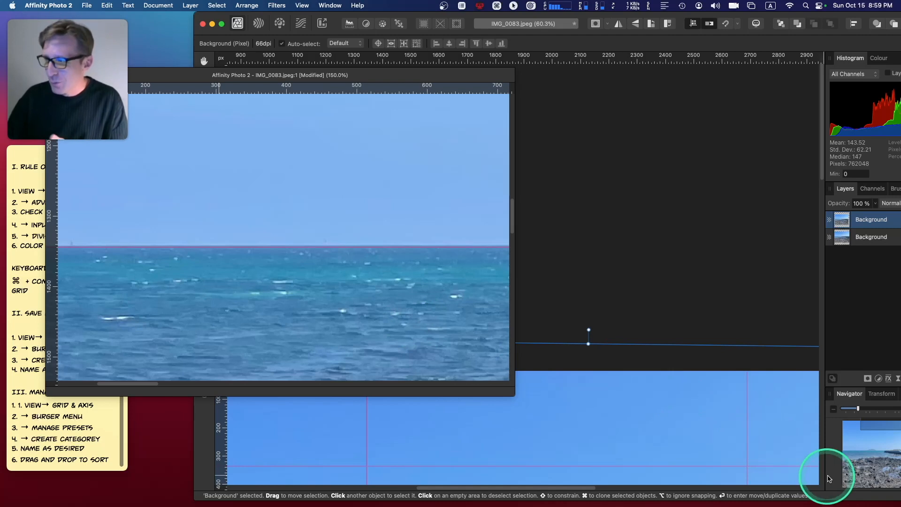
{"action": "mouse_move", "coordinate": [745, 16]}
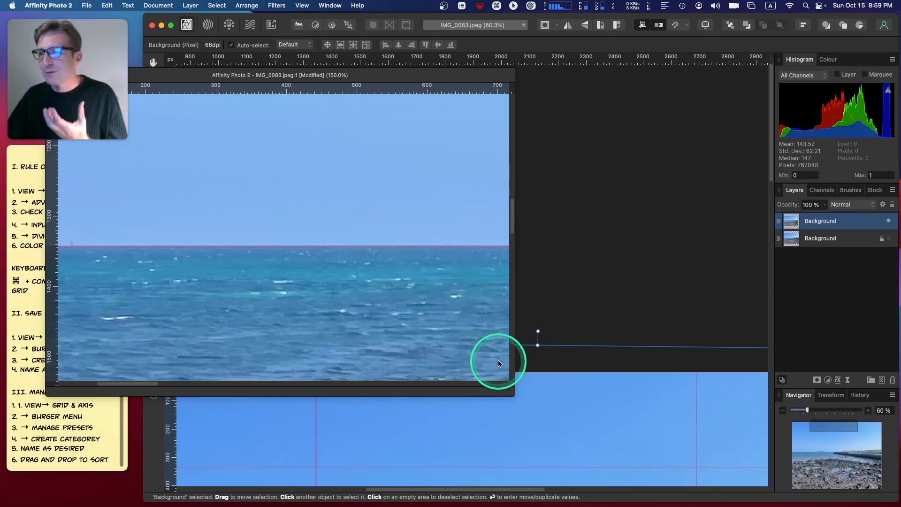
{"action": "mouse_move", "coordinate": [538, 331]}
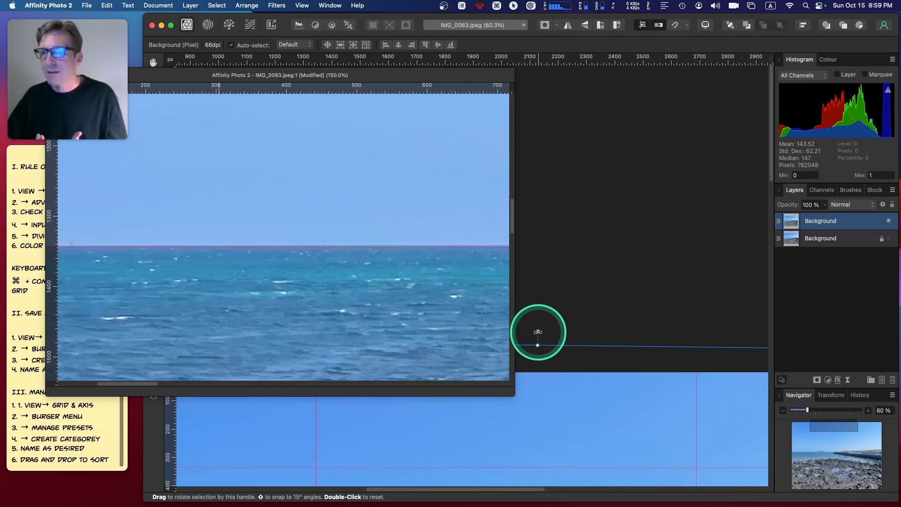
- Nudge the rotation in the main view until the magnified horizon sits level
{"action": "left_click_drag", "start_coordinate": [538, 346], "coordinate": [536, 345]}
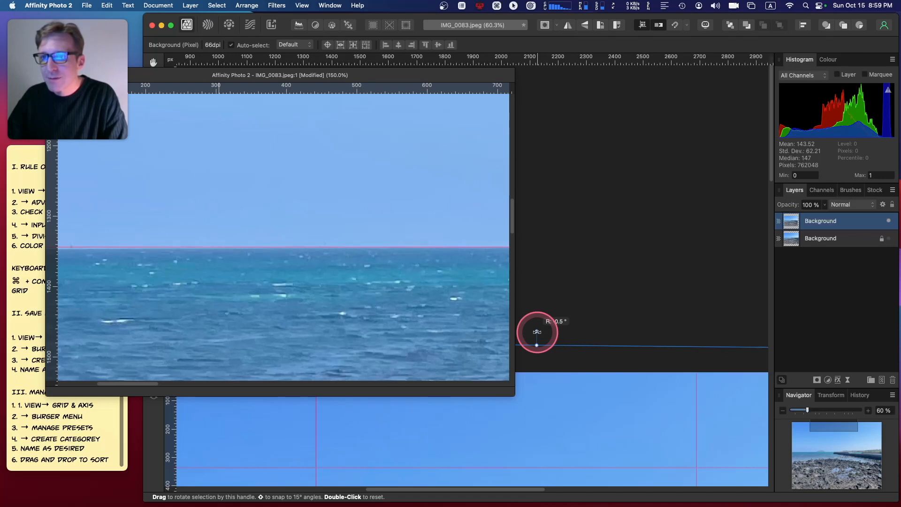
{"action": "left_click_drag", "start_coordinate": [536, 344], "coordinate": [537, 343]}
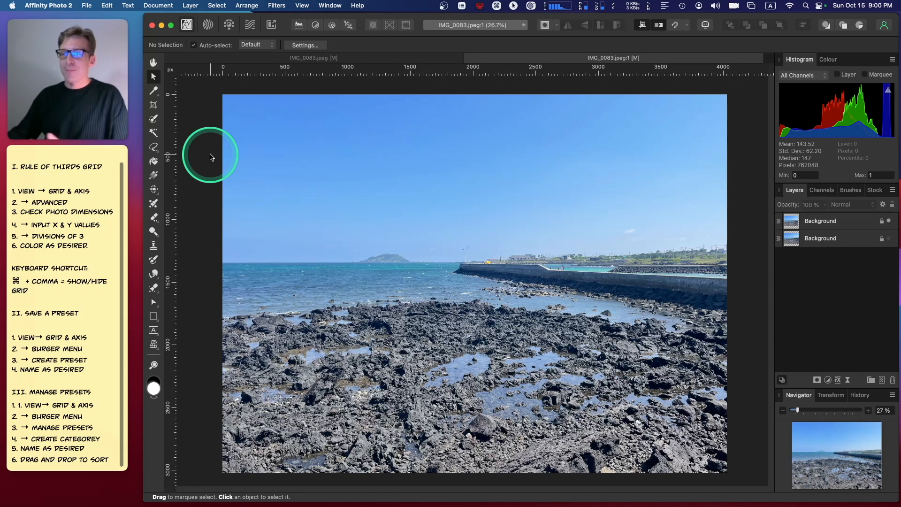
{"action": "mouse_move", "coordinate": [281, 267]}
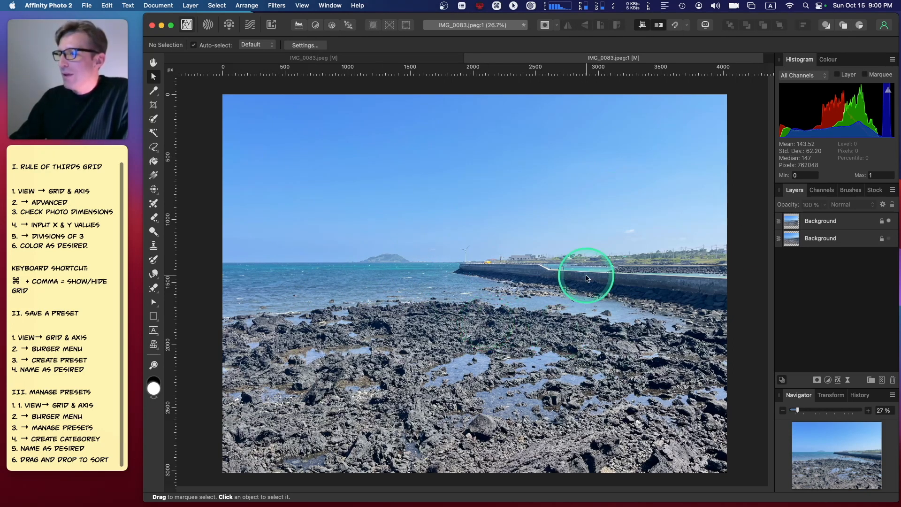
{"action": "mouse_move", "coordinate": [371, 270]}
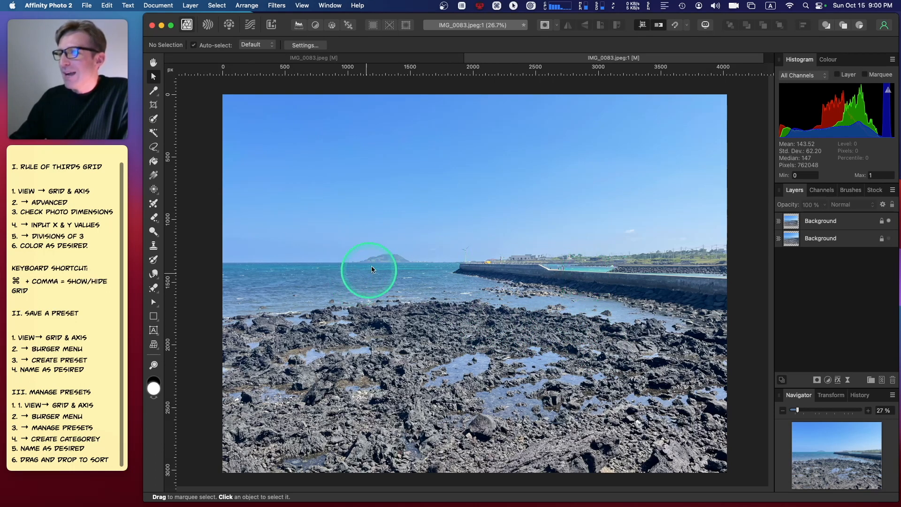